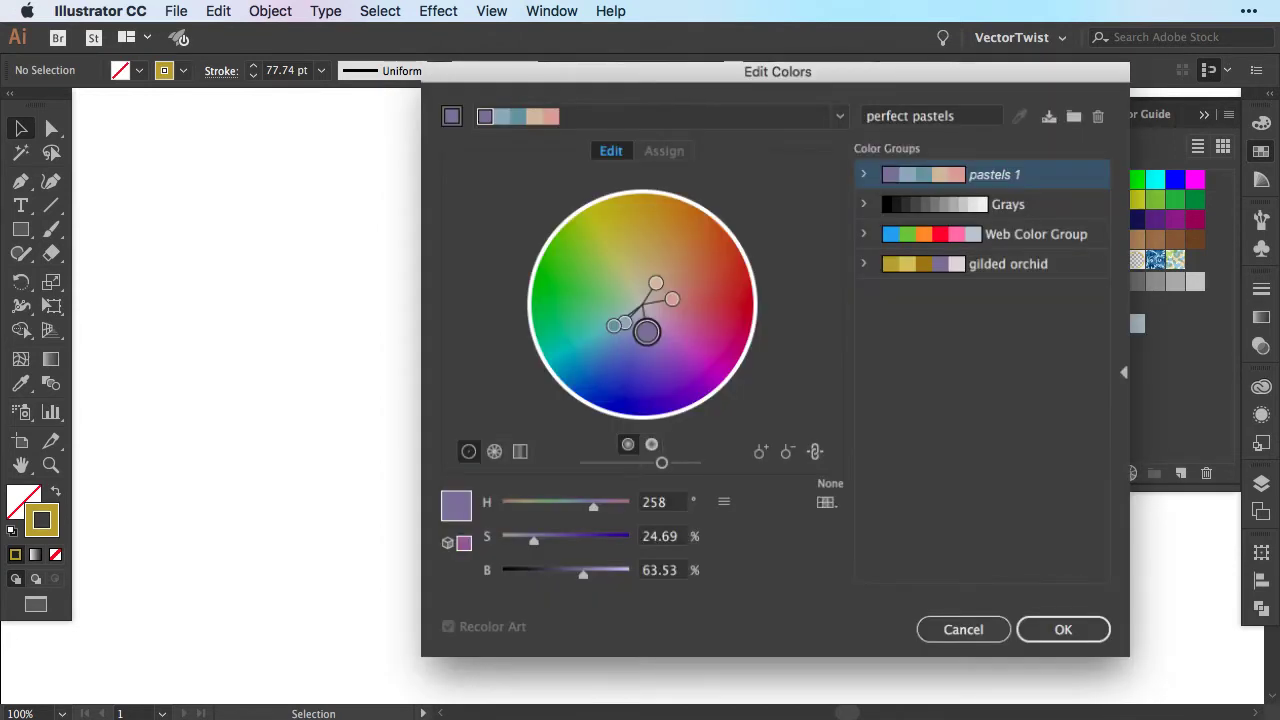
# - Accept the edited 'pastels 1' colour group with its muted purple
pyautogui.click(962, 628)
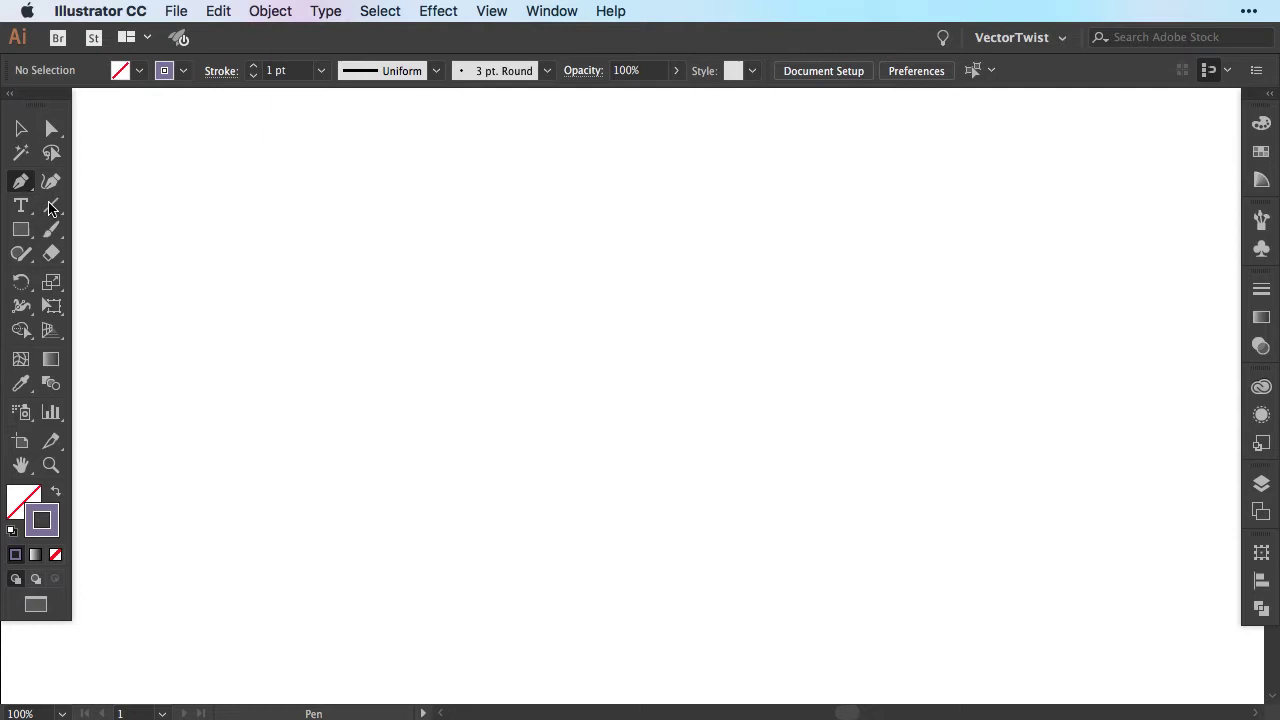
# - Draw a vertical purple line and set the Rotate tool's centre at its bottom end
pyautogui.click(600, 200)
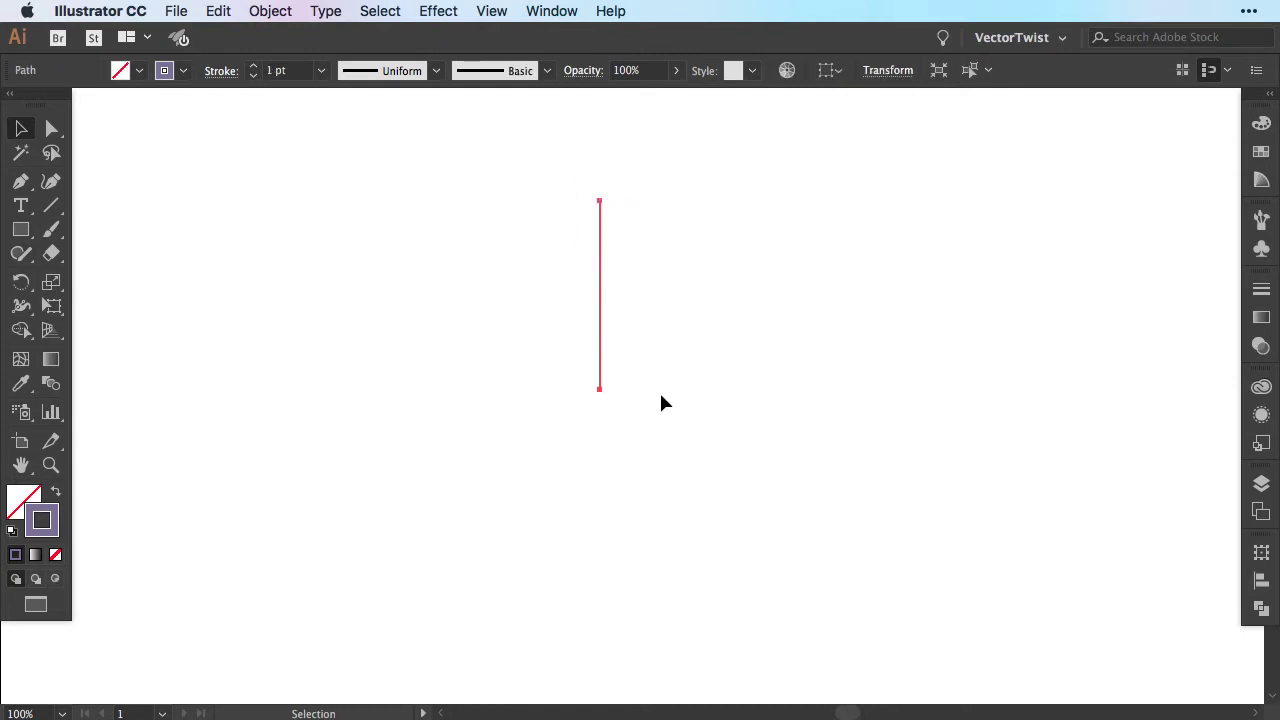
pyautogui.moveTo(268, 330)
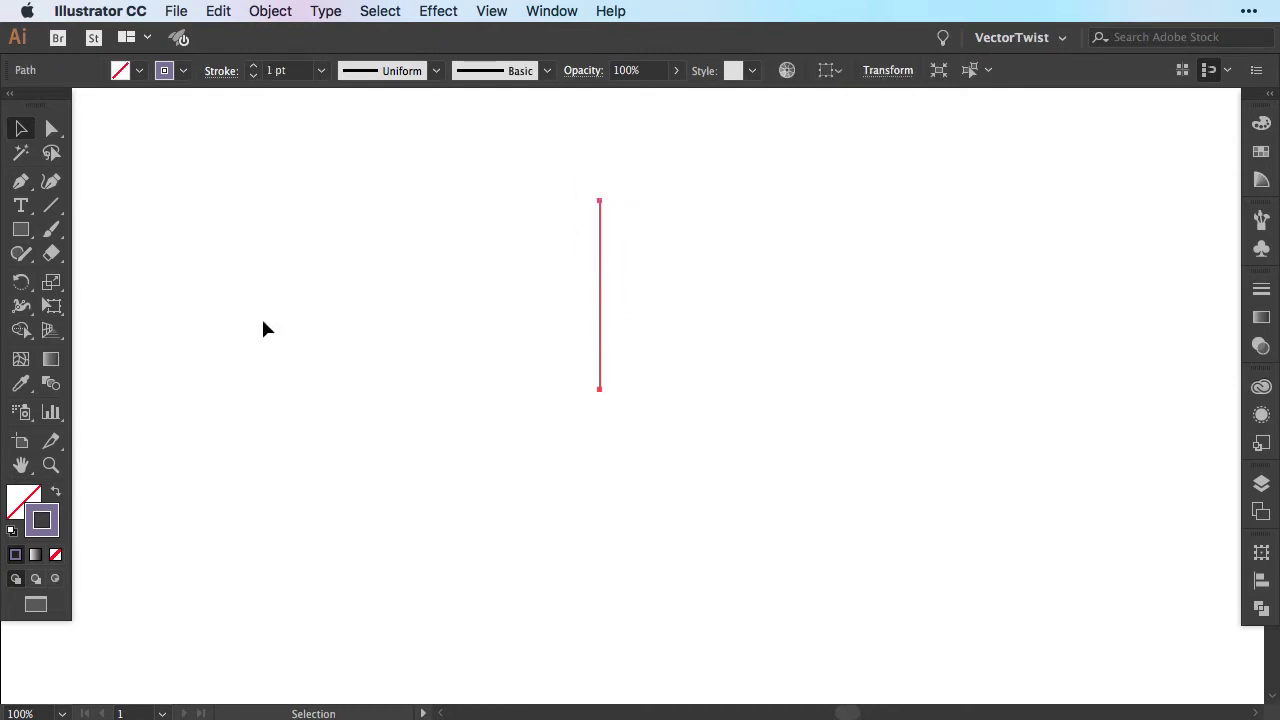
pyautogui.click(20, 282)
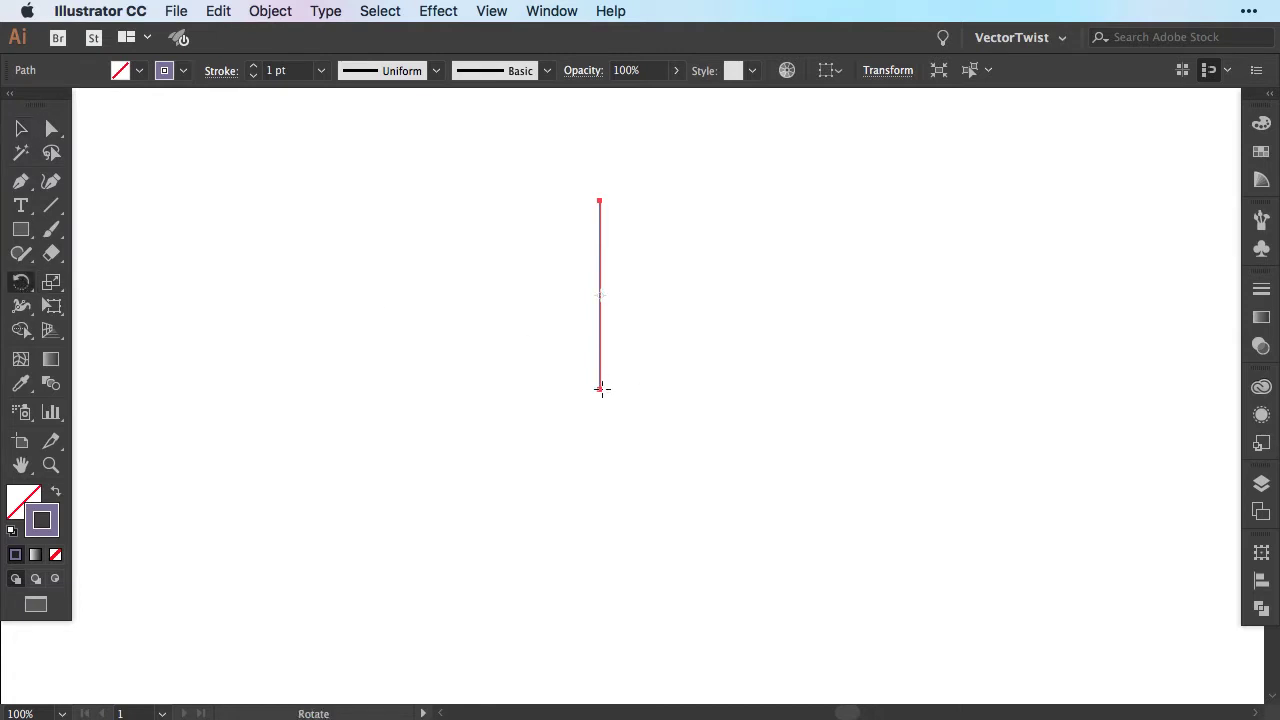
pyautogui.click(492, 12)
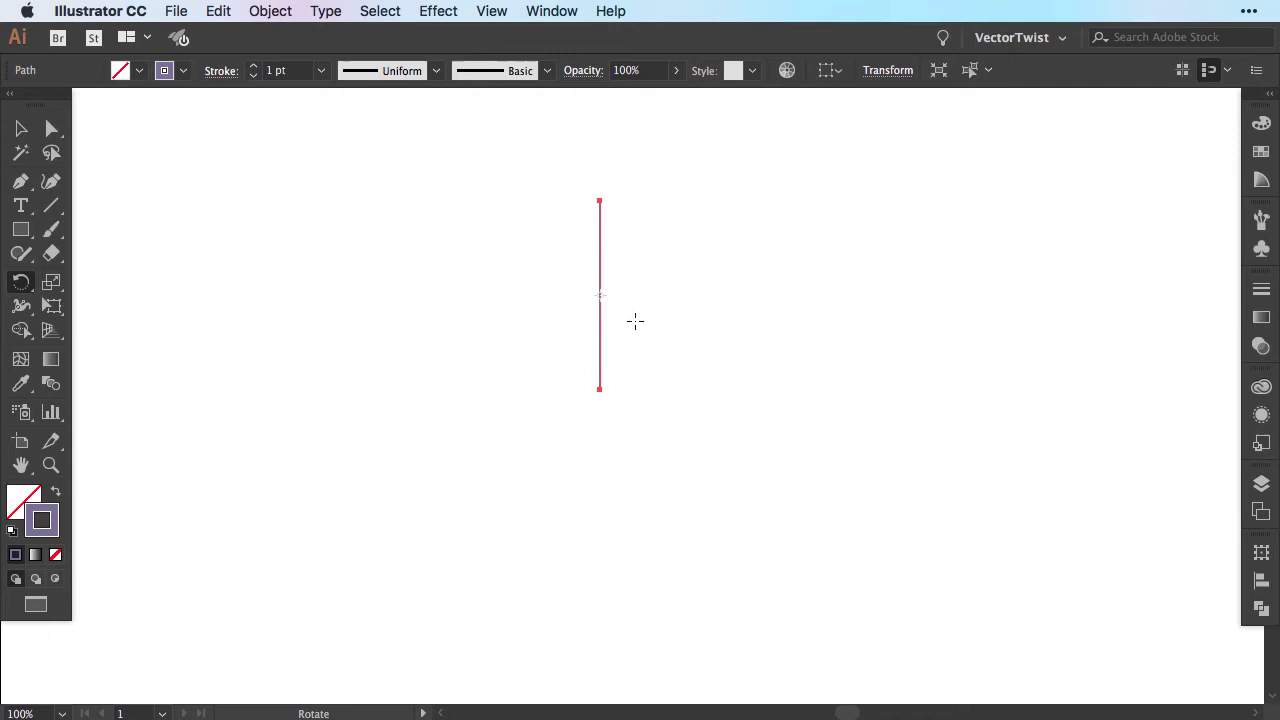
pyautogui.moveTo(600, 388)
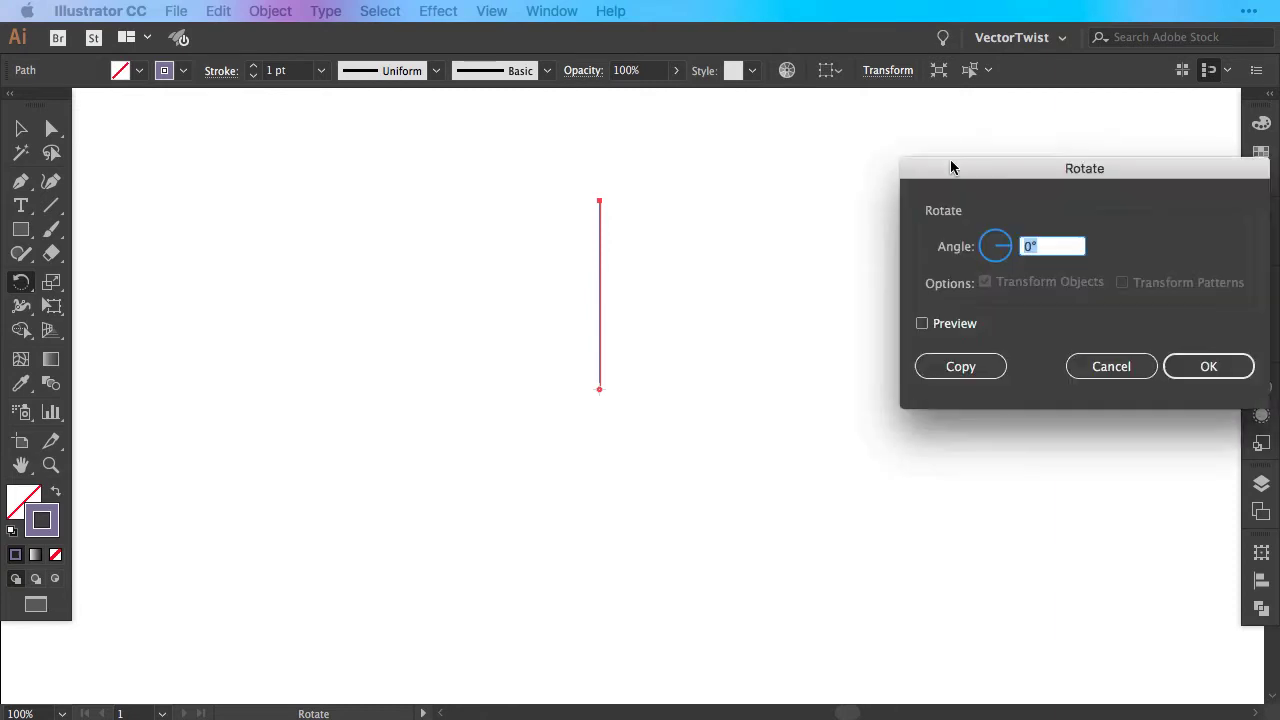
# - Rotate a copy of the line by 360/12 (30°) about its bottom end with Preview on
pyautogui.moveTo(1084, 168); pyautogui.dragTo(860, 148)
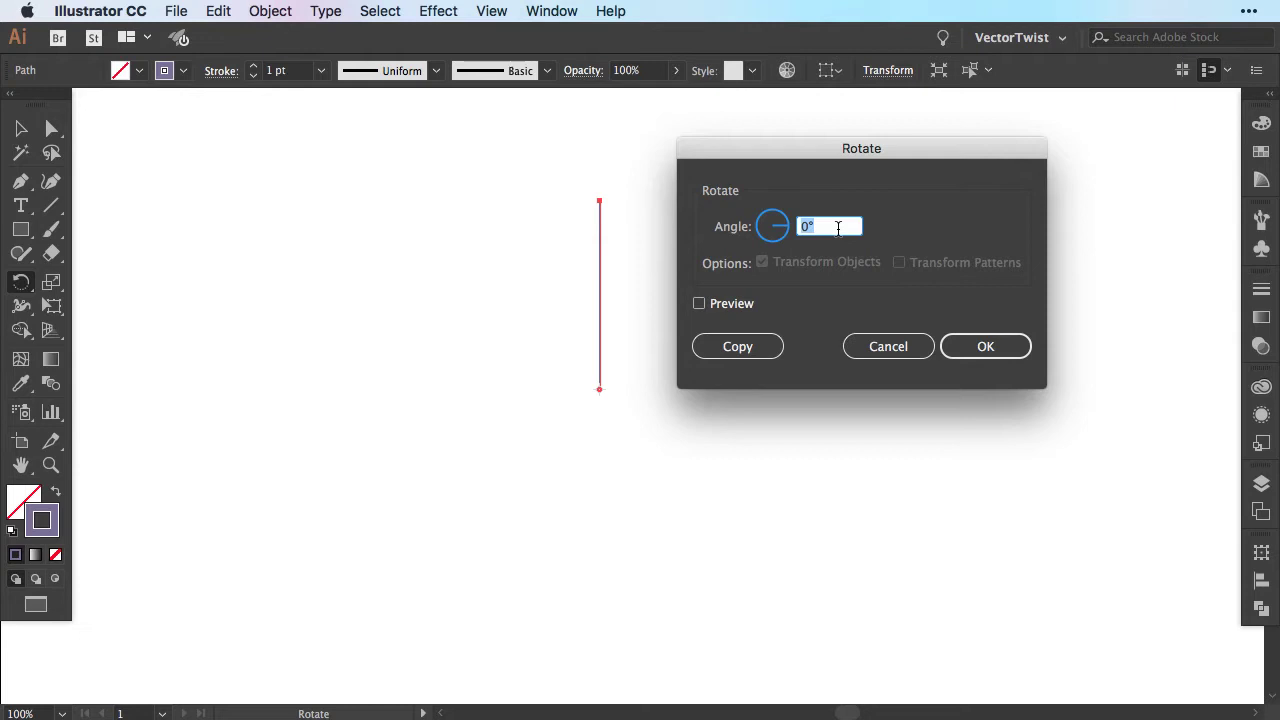
pyautogui.write('360/')
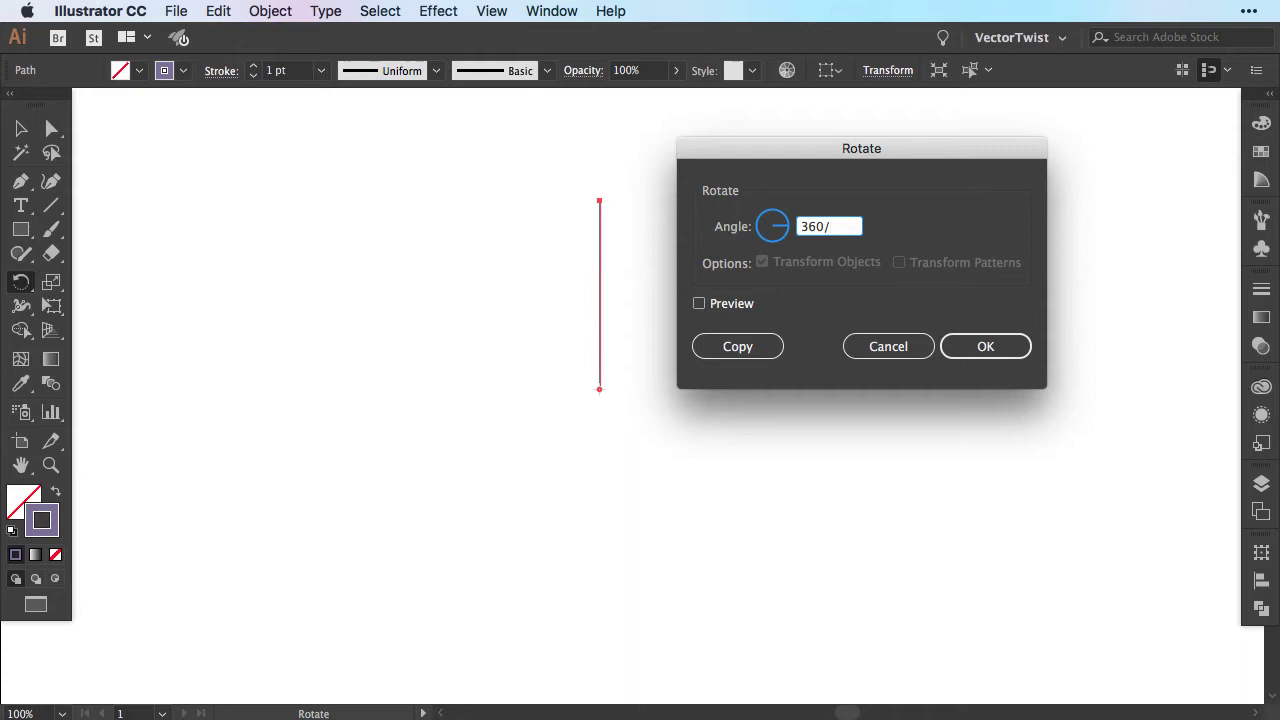
pyautogui.write('12')
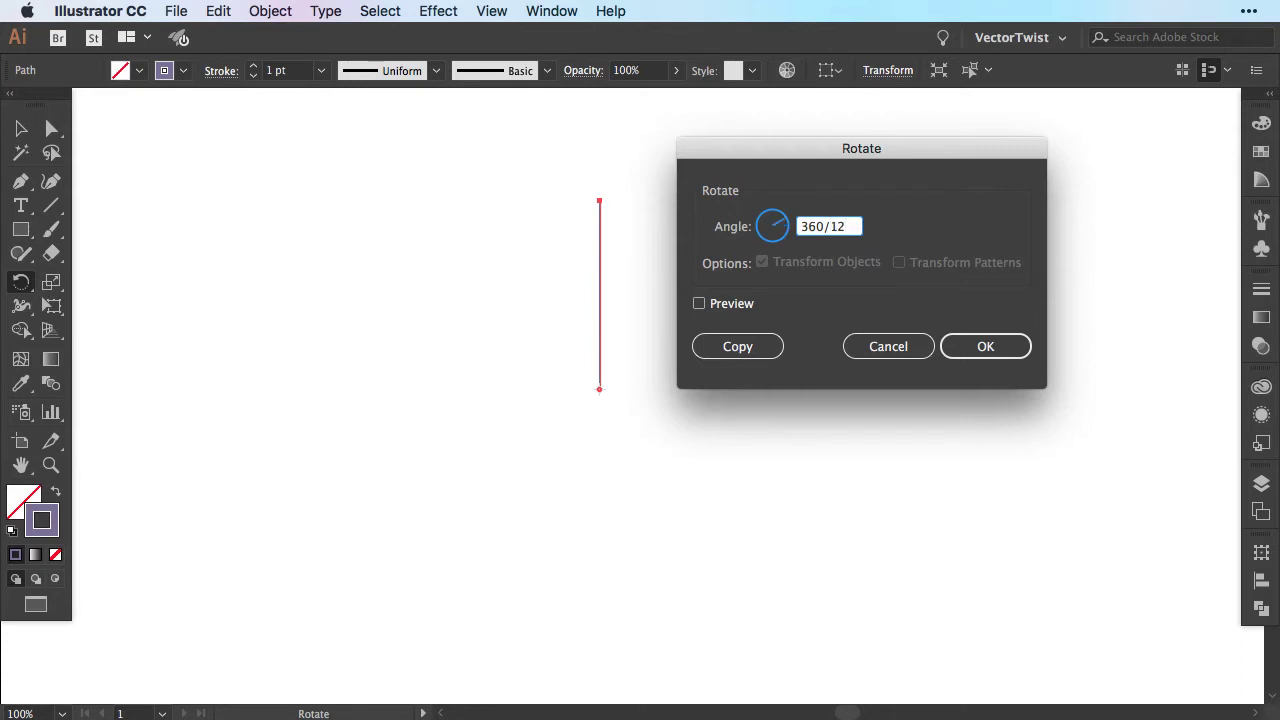
pyautogui.click(700, 304)
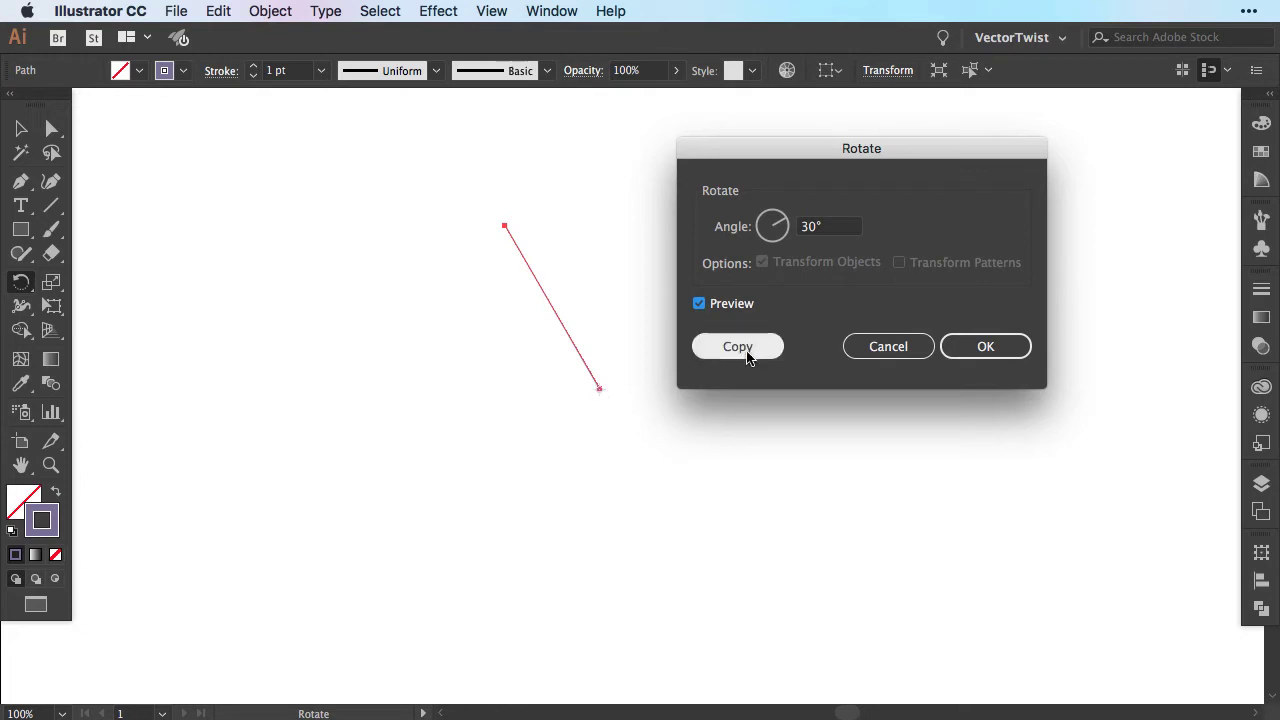
pyautogui.click(736, 346)
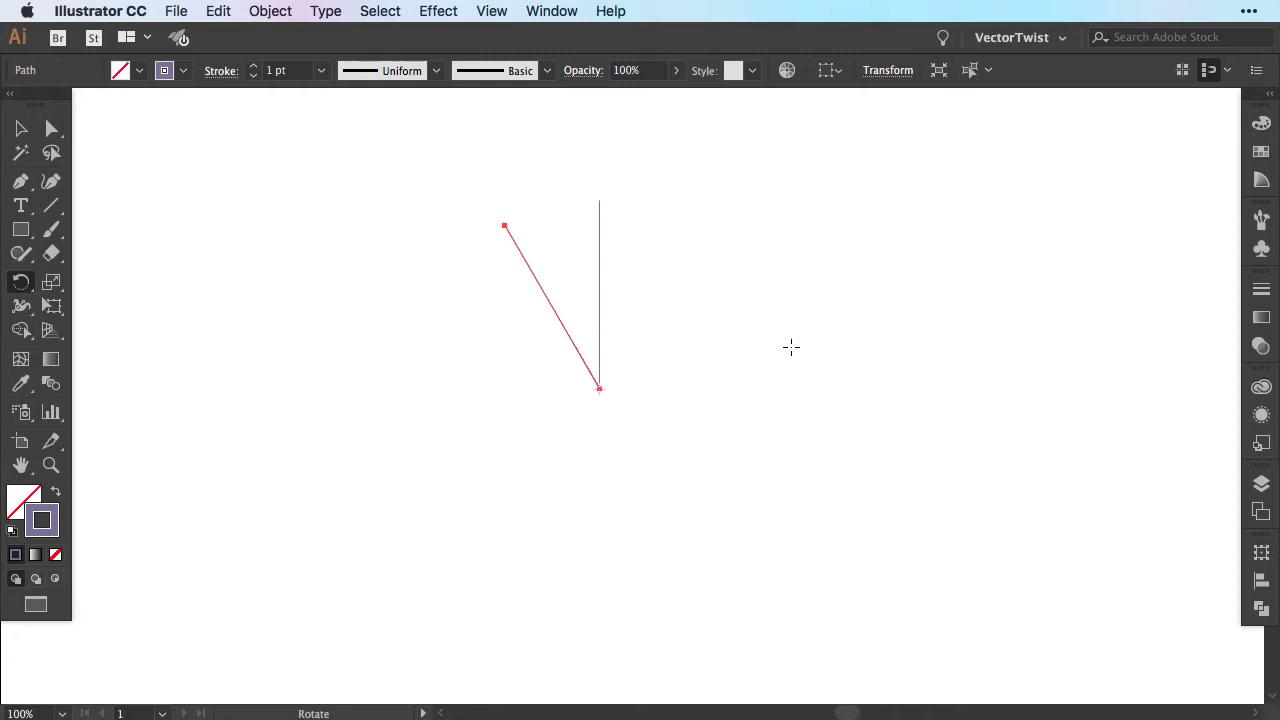
pyautogui.moveTo(796, 356)
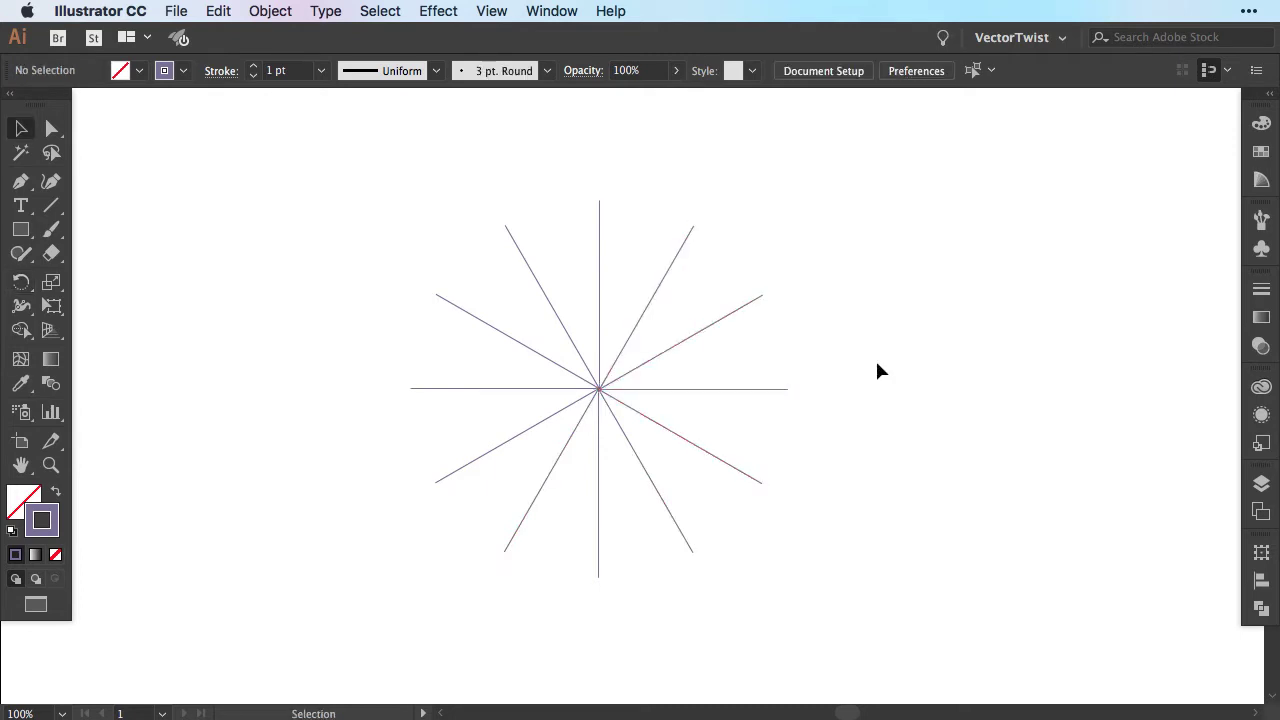
pyautogui.moveTo(324, 196)
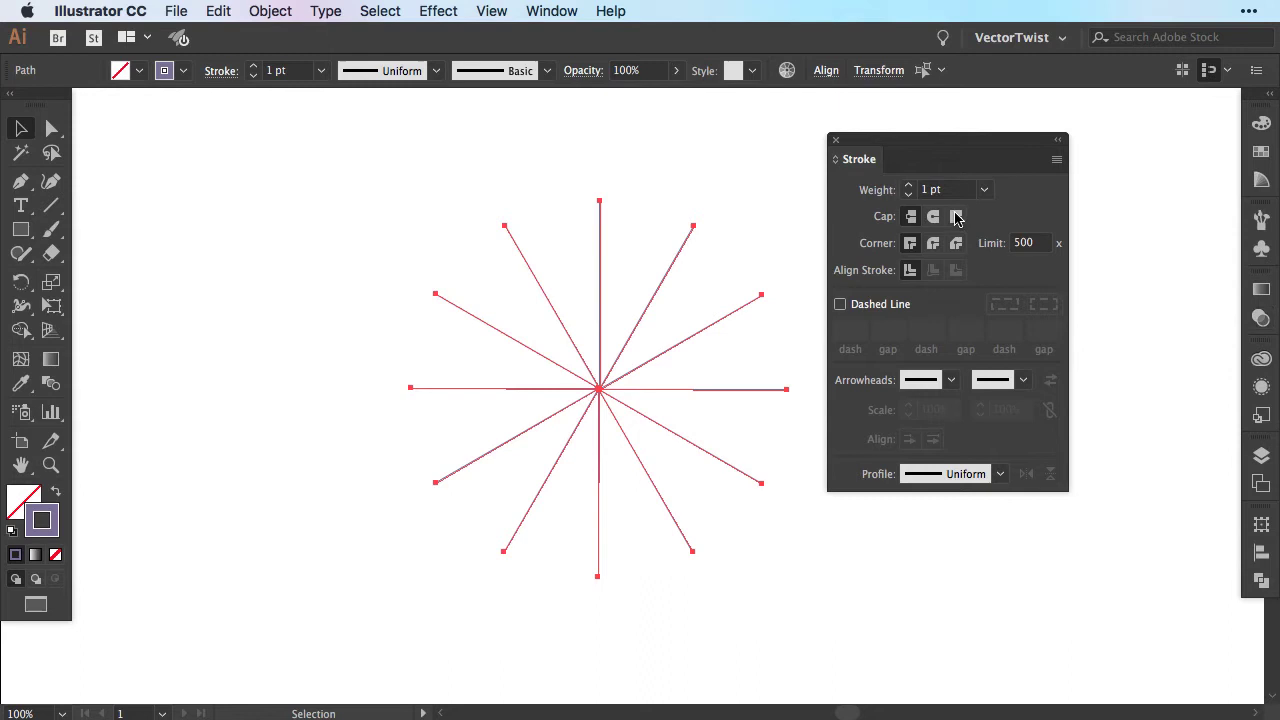
# - Give the twelve lines round caps and a 50 pt stroke weight to form petals
pyautogui.click(932, 216)
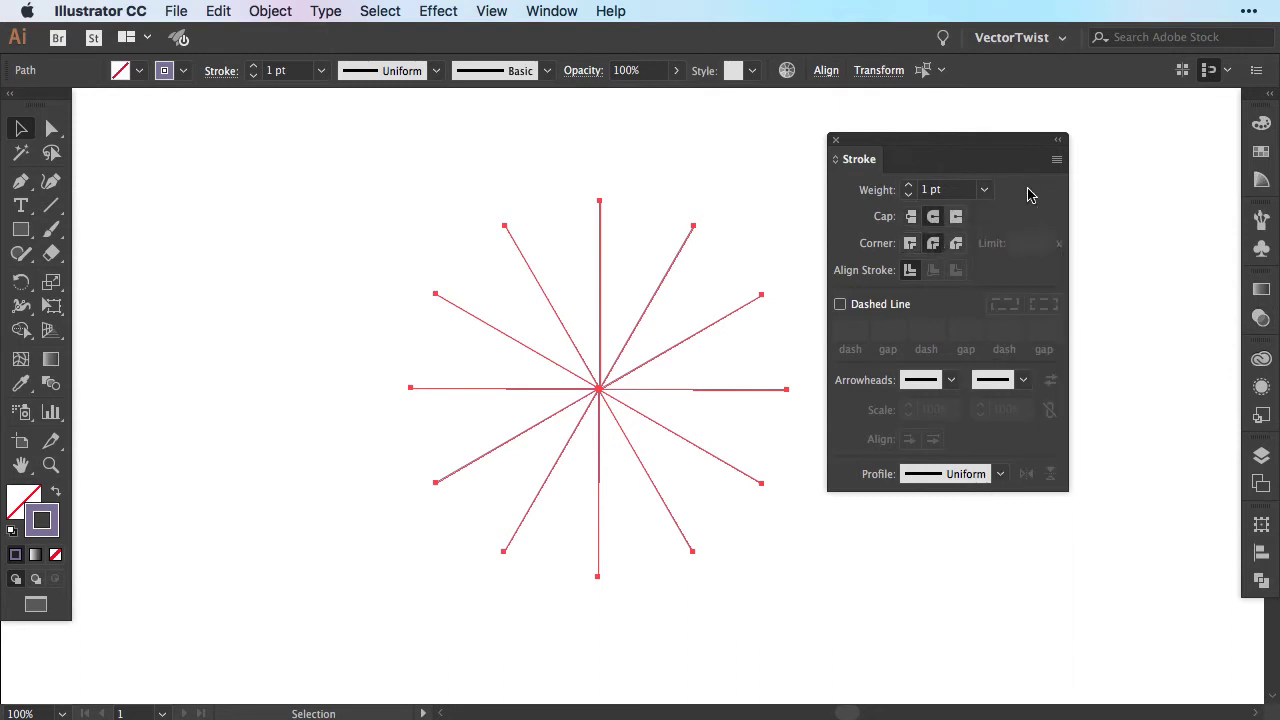
pyautogui.click(984, 188)
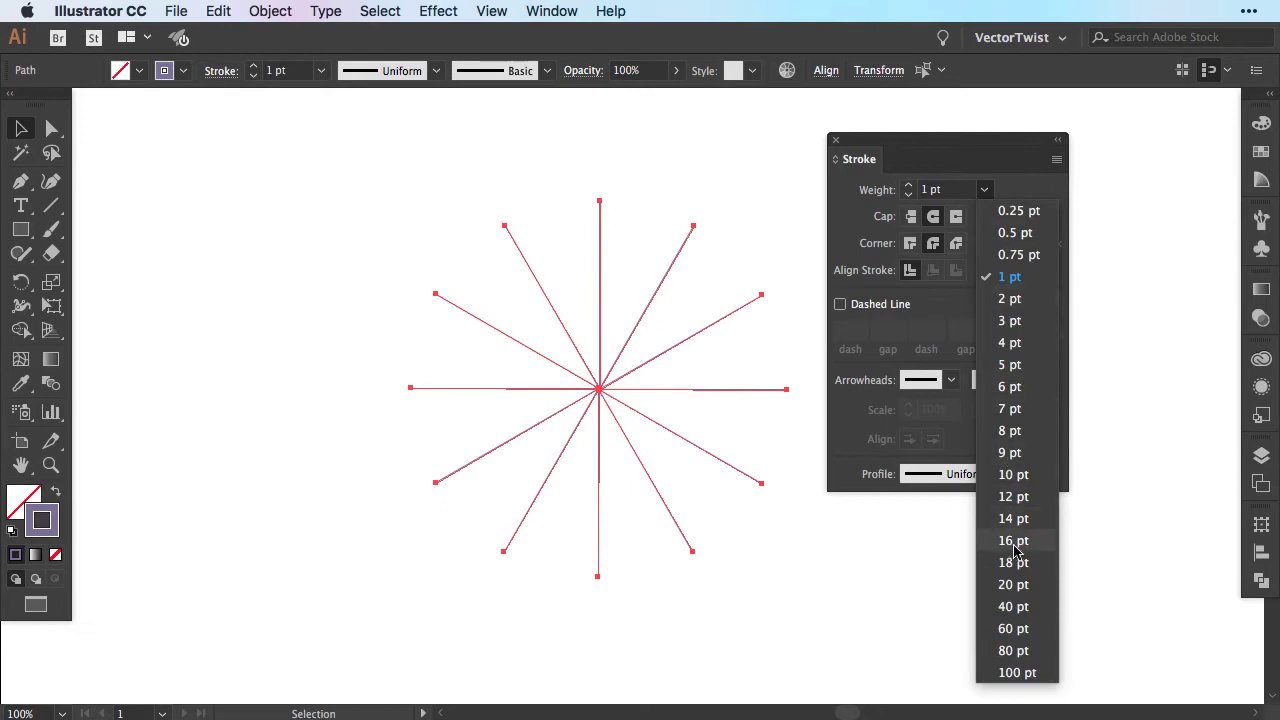
pyautogui.click(1012, 584)
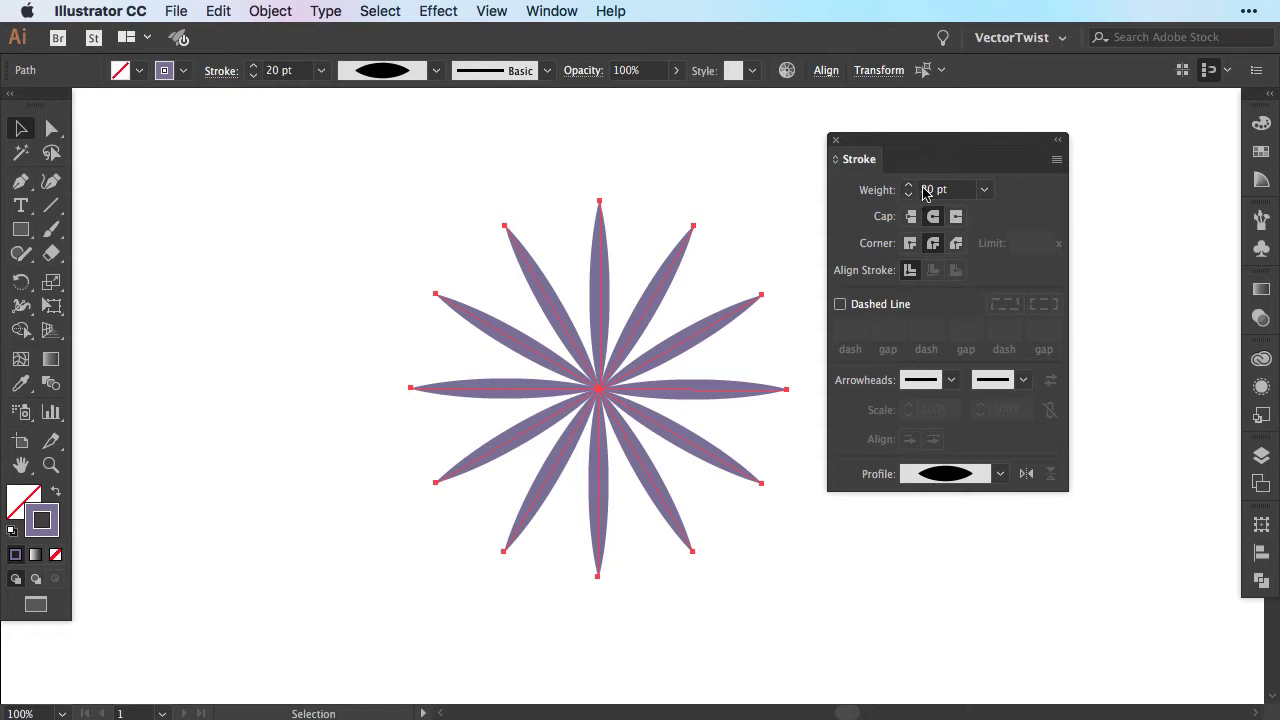
pyautogui.click(908, 184)
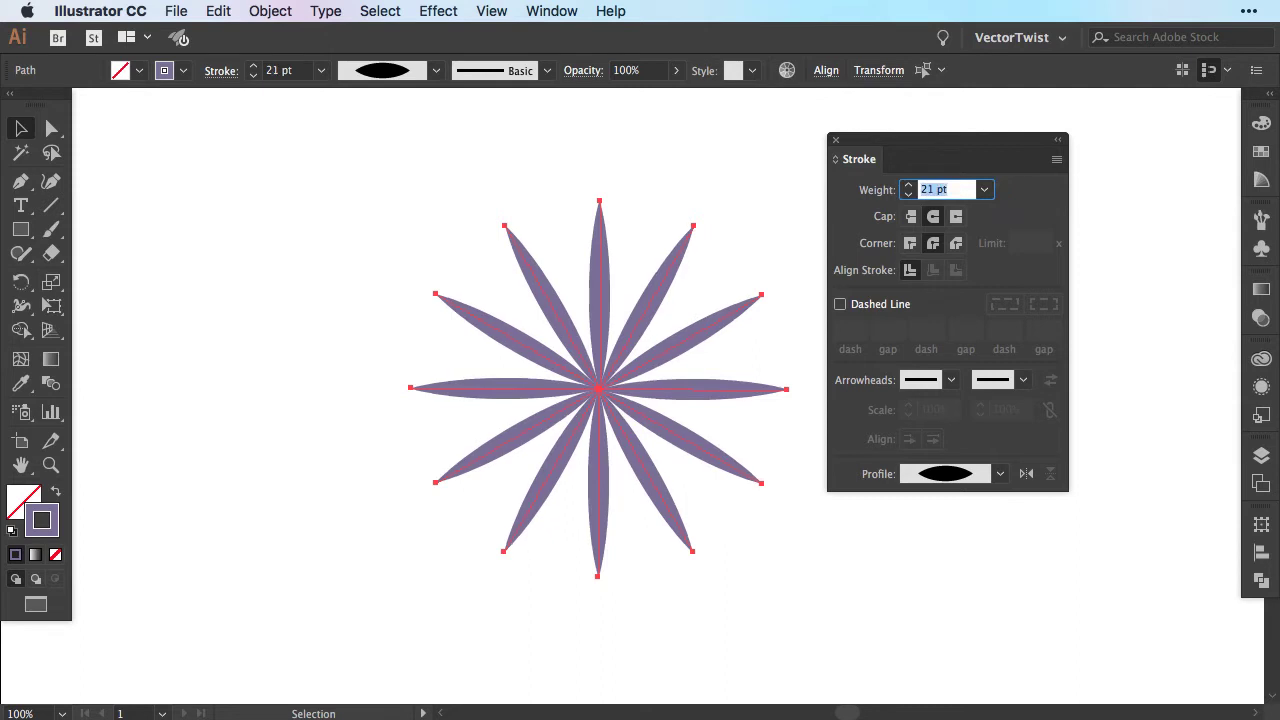
pyautogui.write('50')
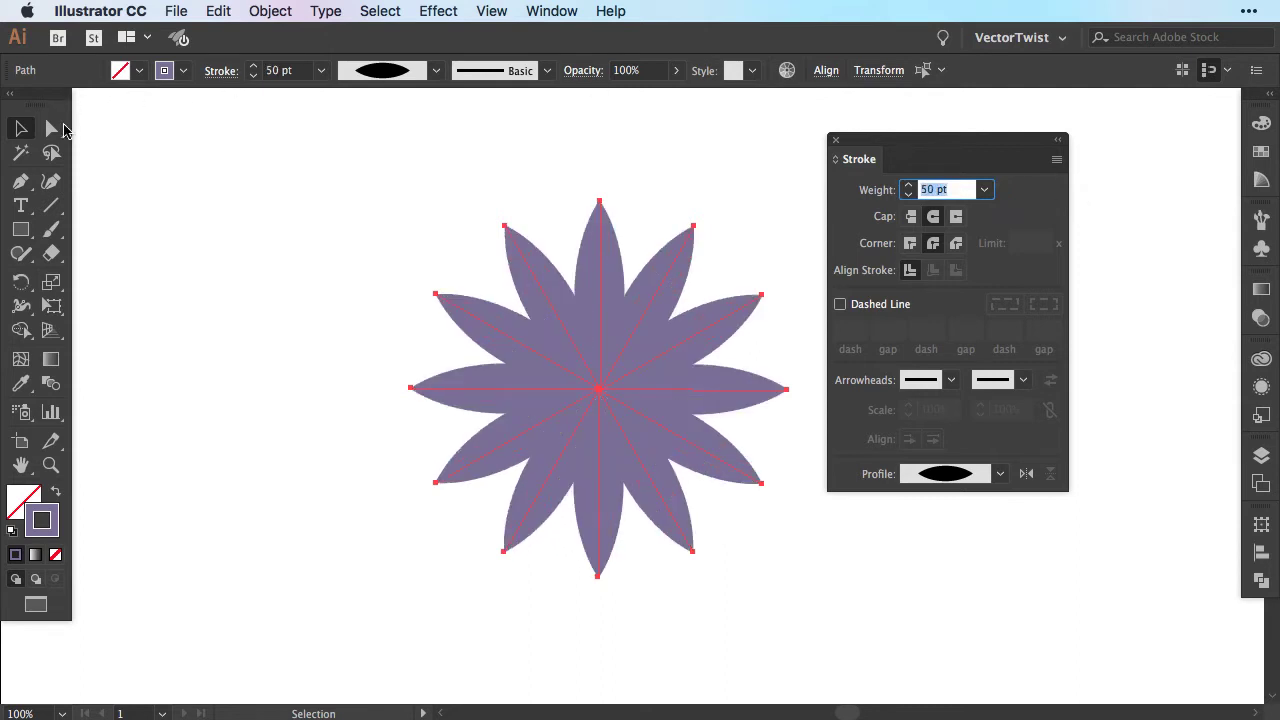
pyautogui.moveTo(292, 180)
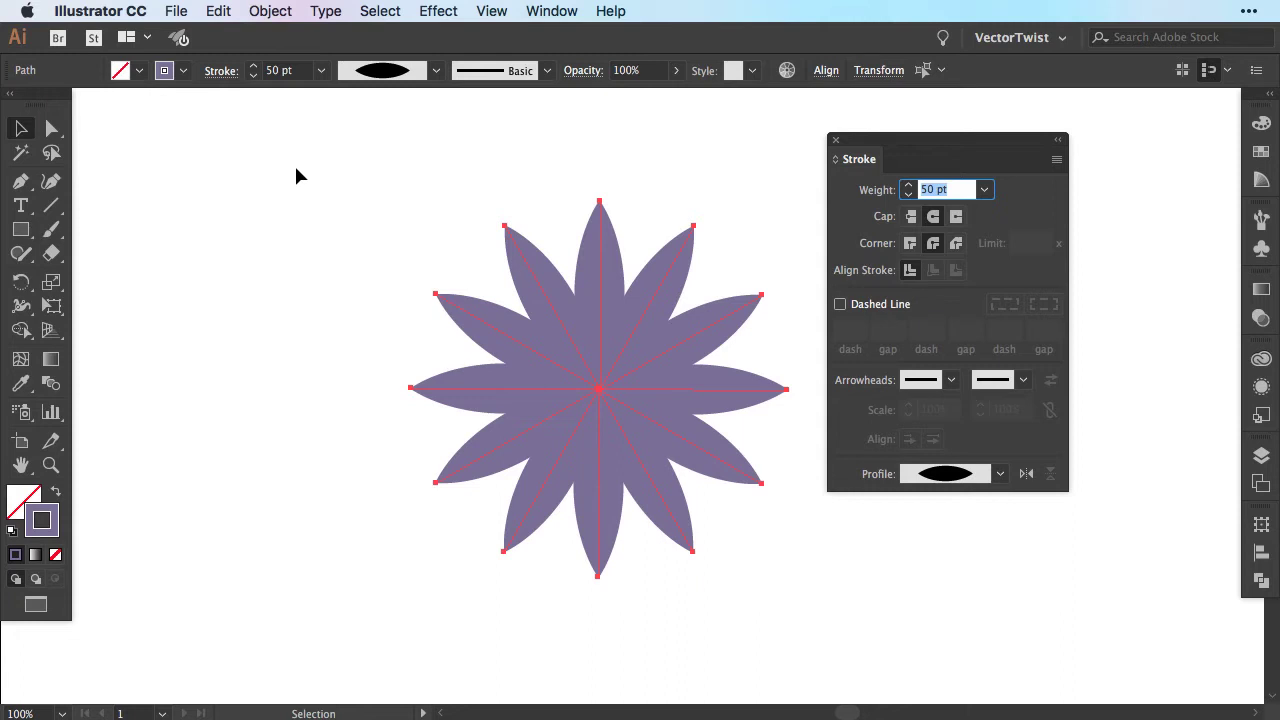
# - Set the petals' blend mode to Multiply so overlaps darken
pyautogui.click(584, 70)
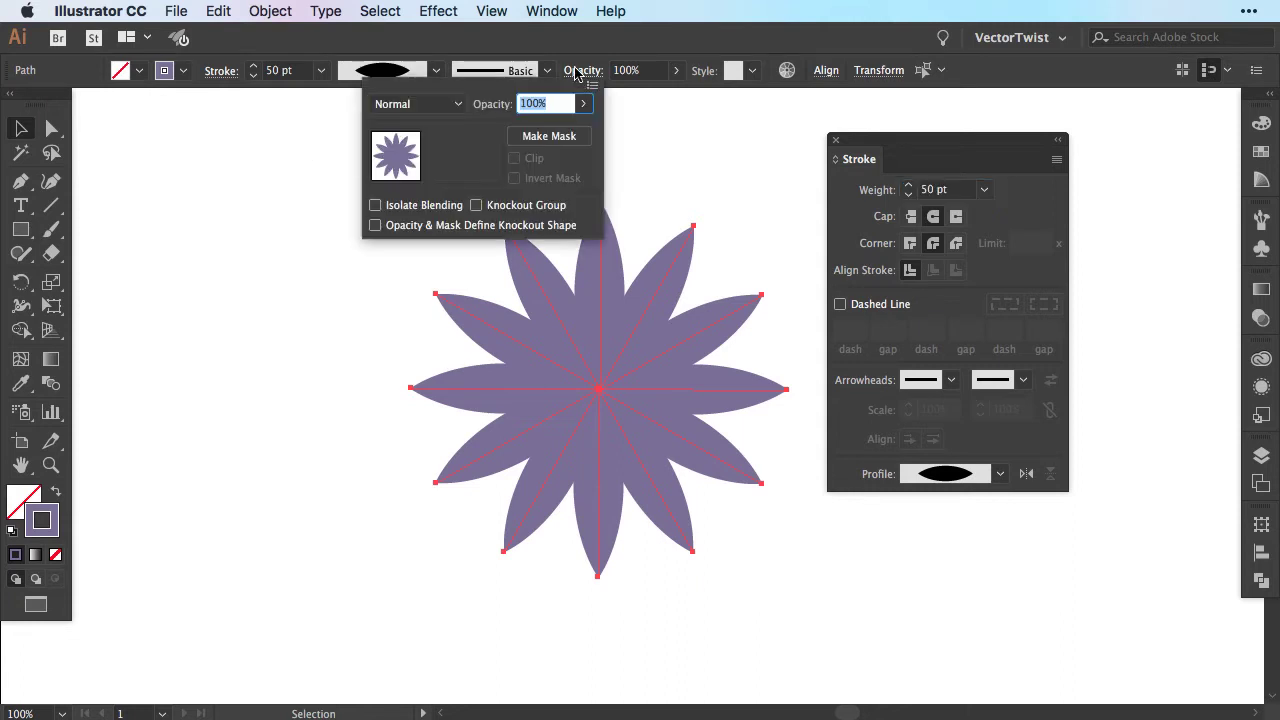
pyautogui.click(416, 104)
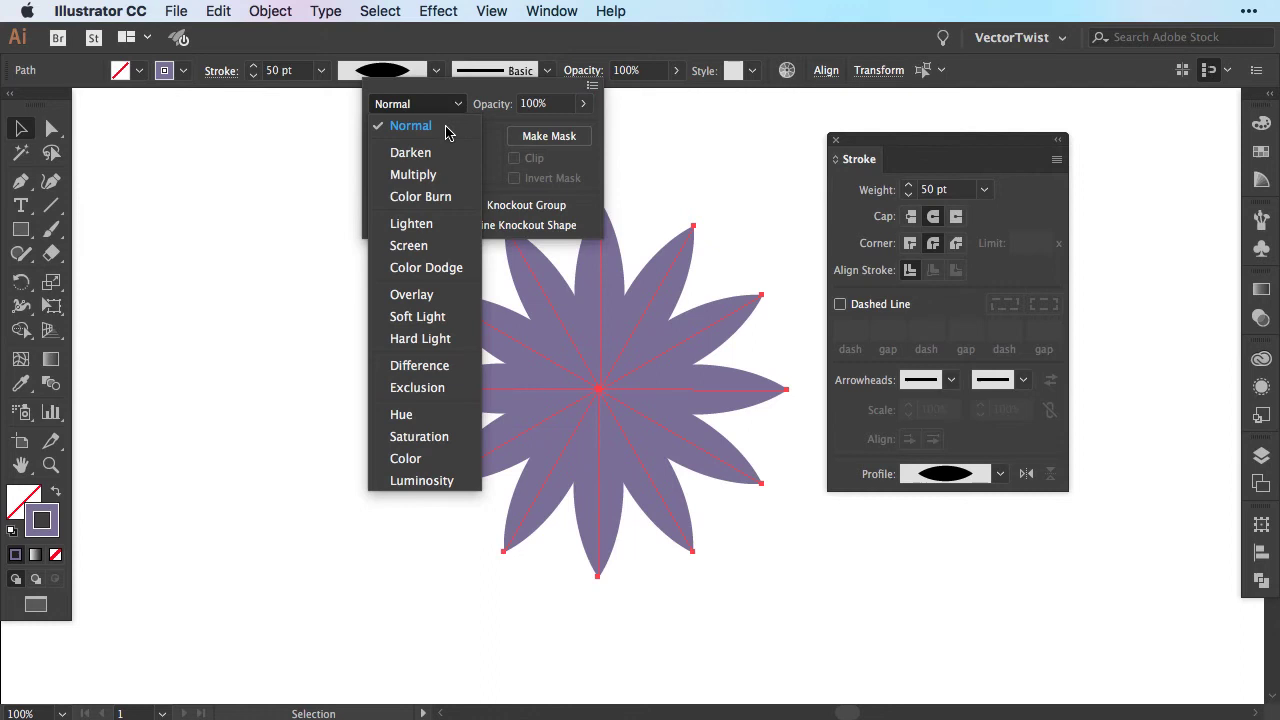
pyautogui.click(700, 180)
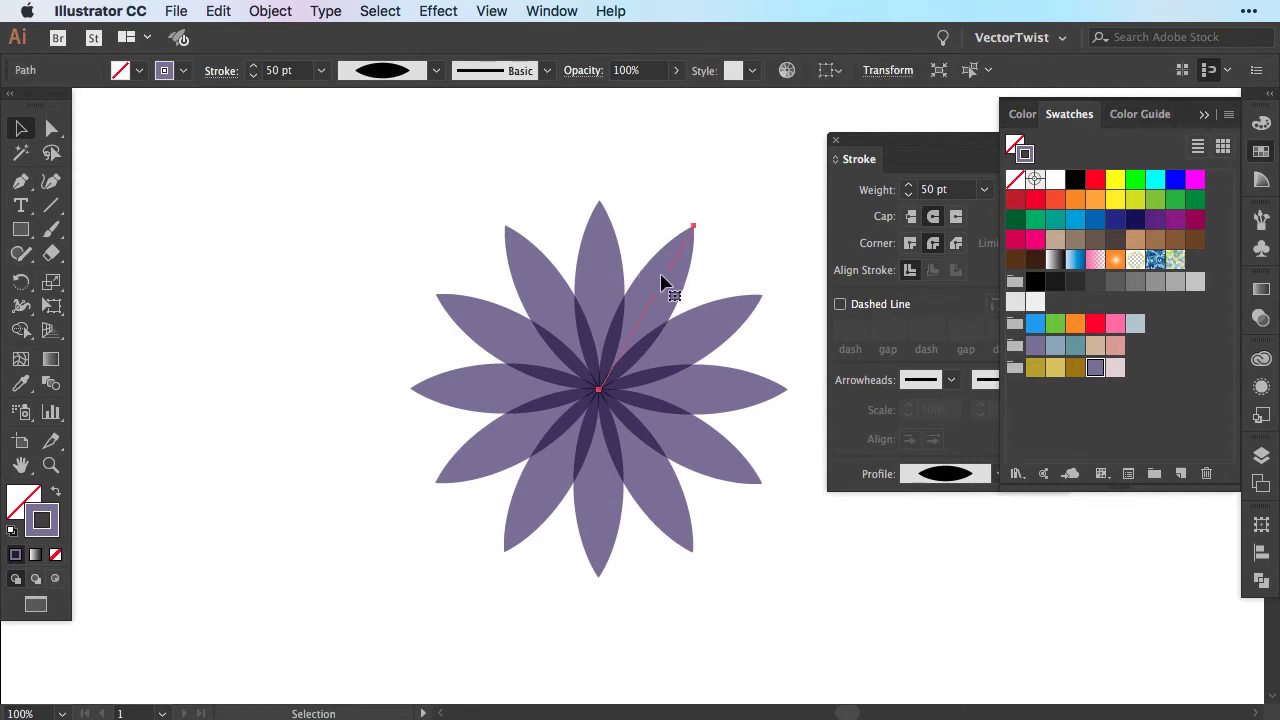
# - Select alternate petals of the flower for recolouring pale pink
pyautogui.click(1112, 368)
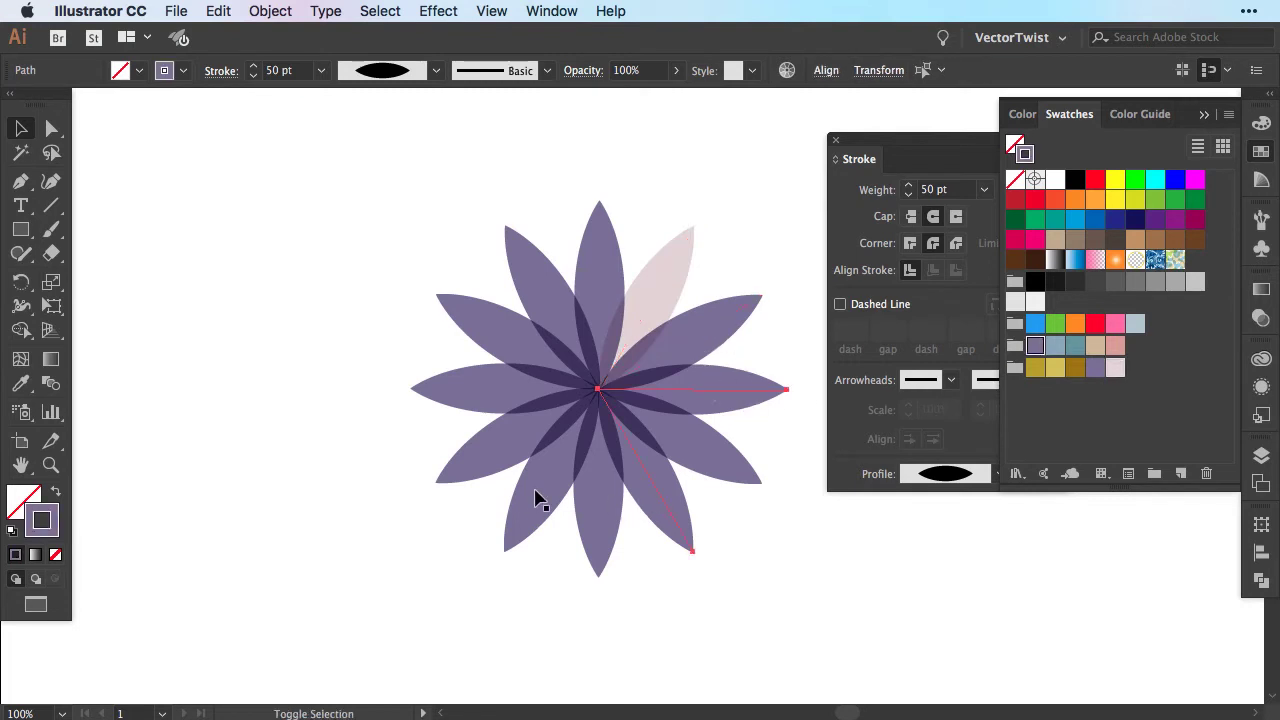
pyautogui.click(896, 544)
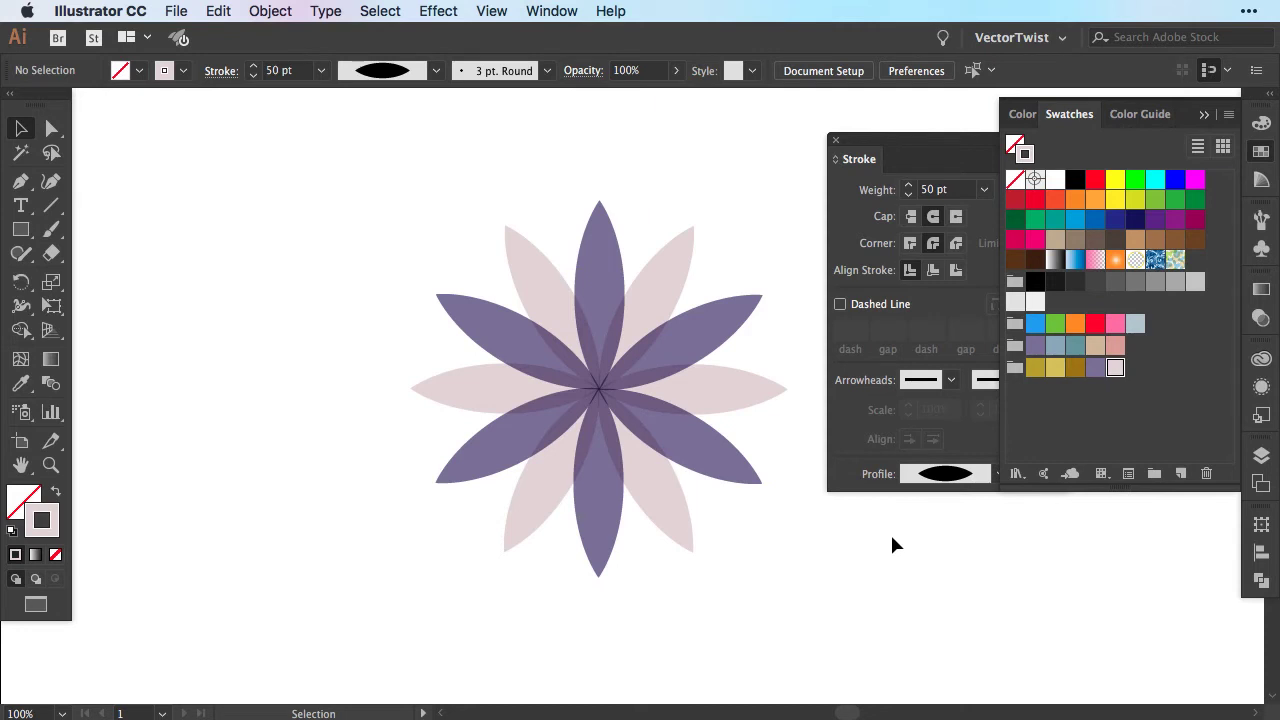
pyautogui.moveTo(480, 210)
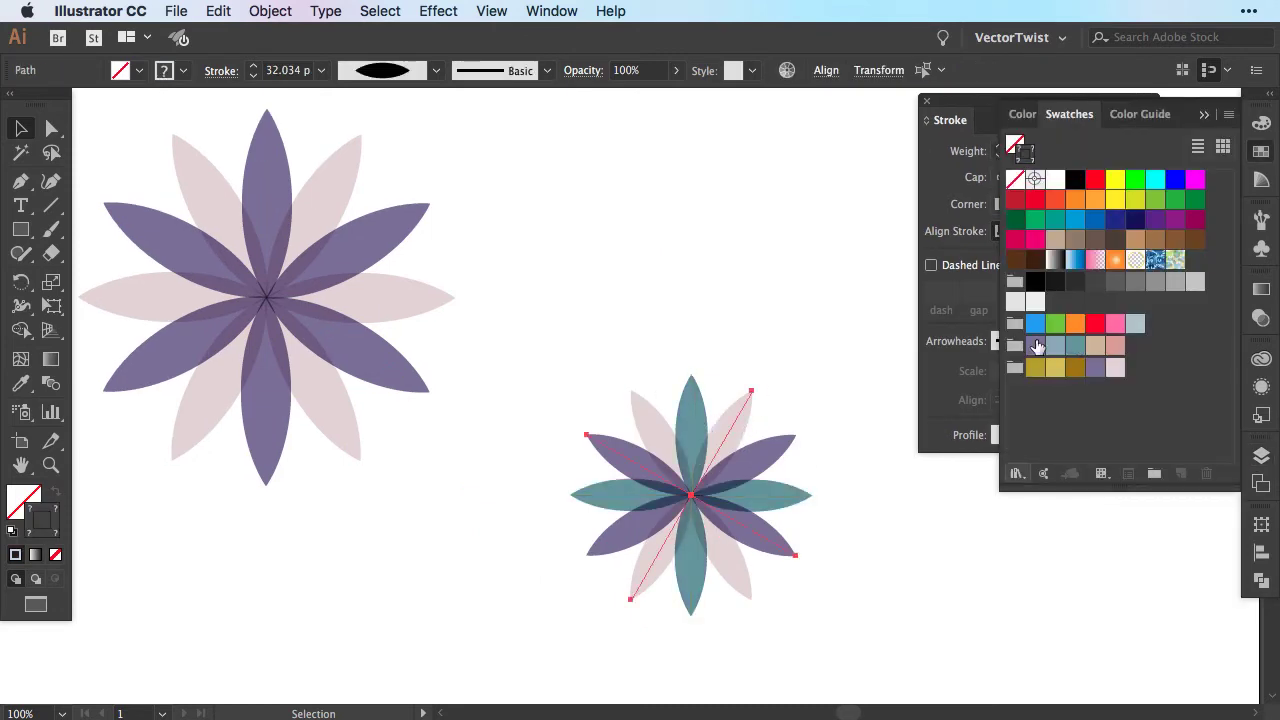
# - Colour the selected petals of the smaller flower coral
pyautogui.click(1116, 344)
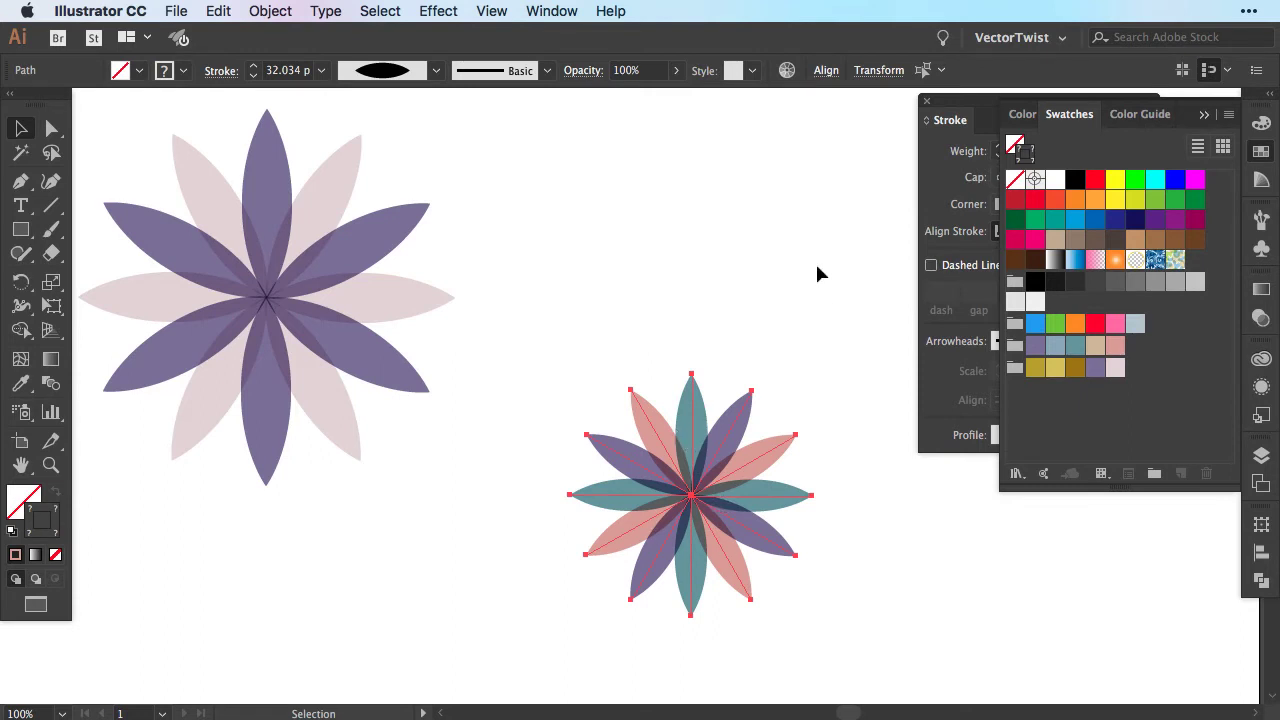
pyautogui.moveTo(584, 70)
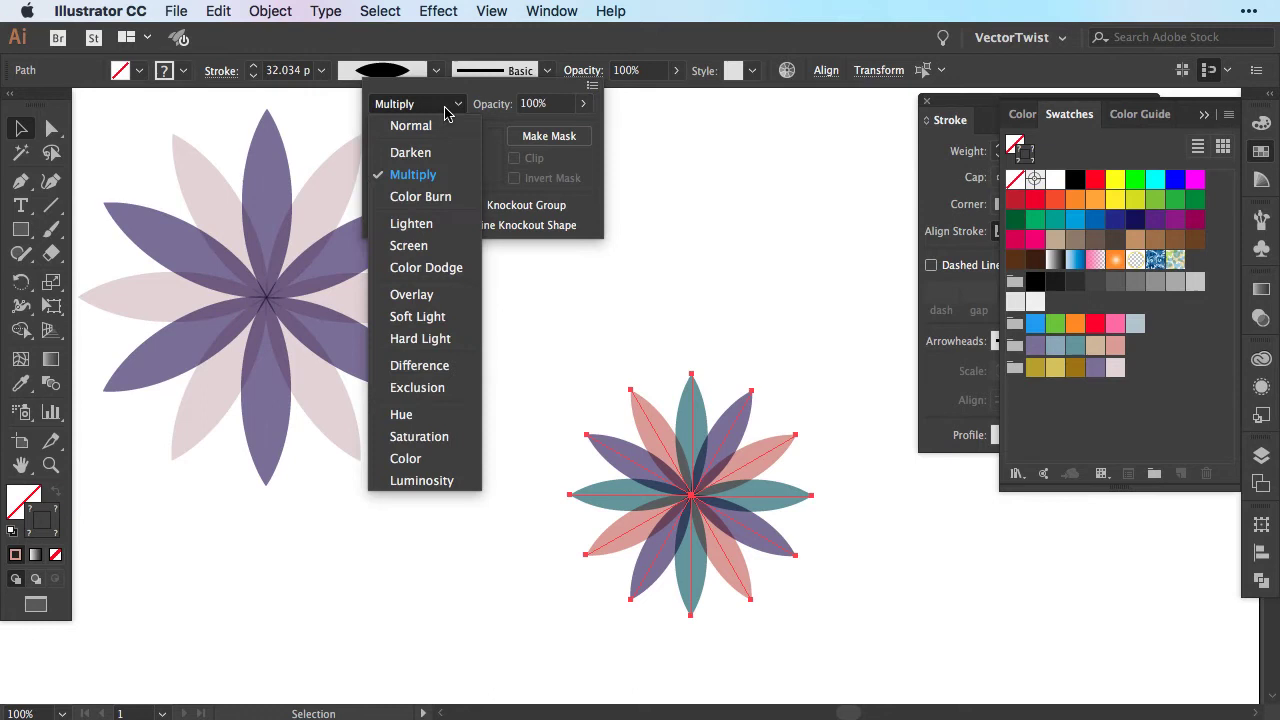
# - Try Overlay, then set the smaller flower's blend mode to Soft Light
pyautogui.click(412, 294)
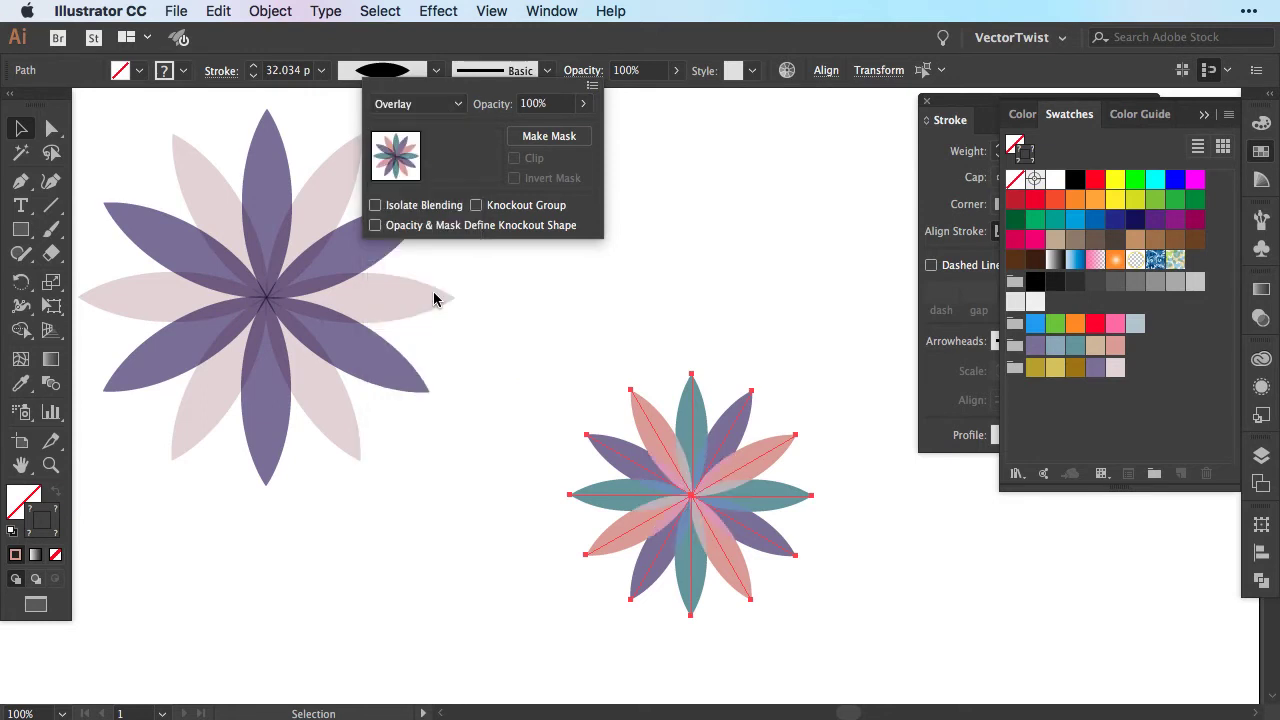
pyautogui.click(416, 104)
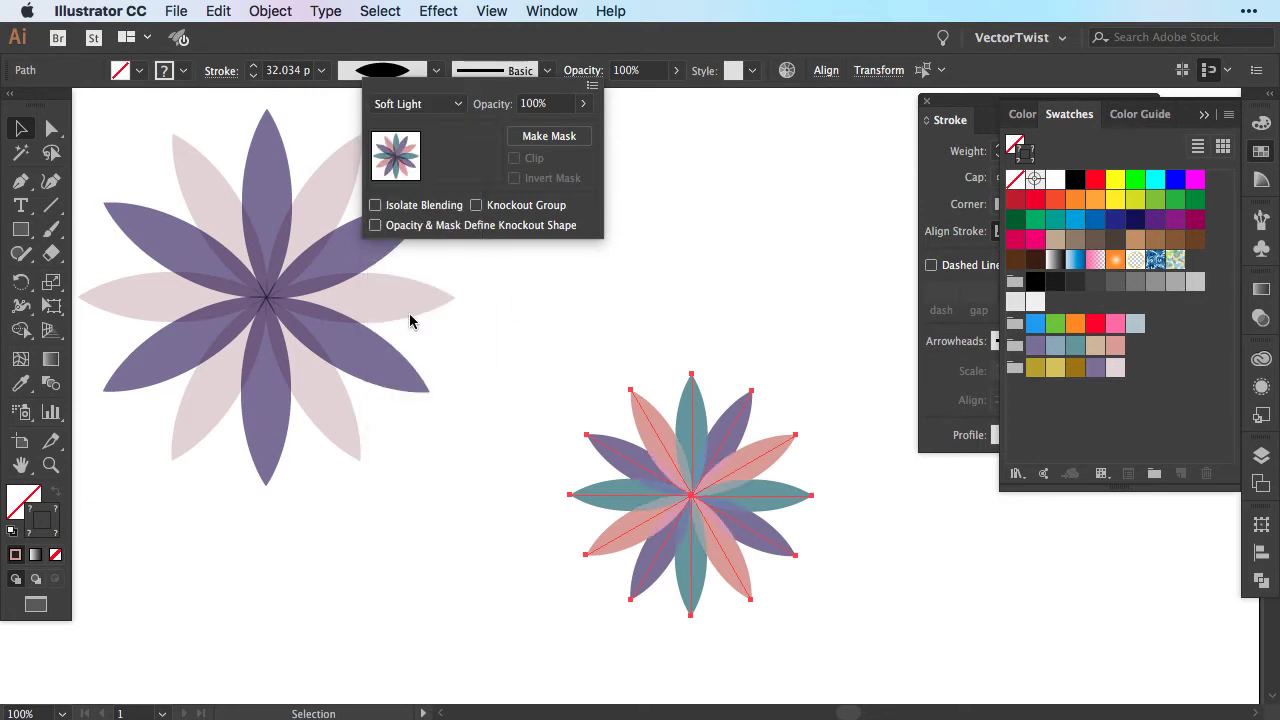
pyautogui.moveTo(810, 290)
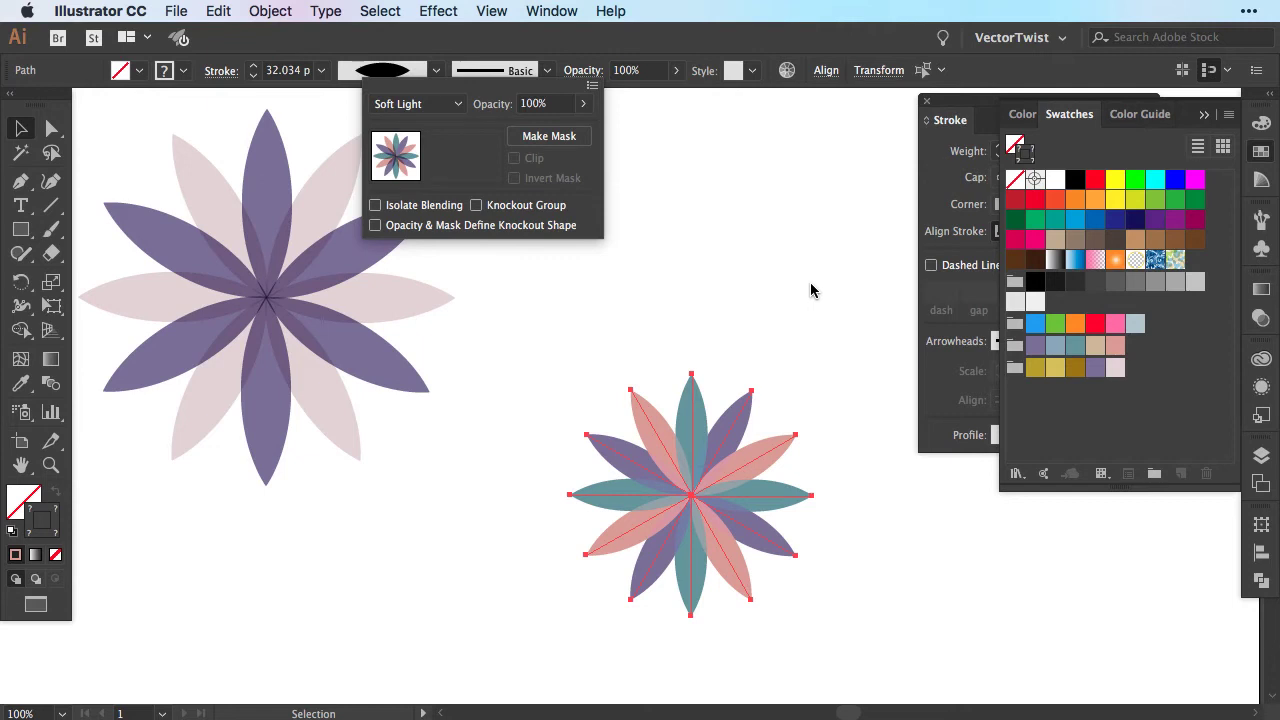
pyautogui.click(416, 104)
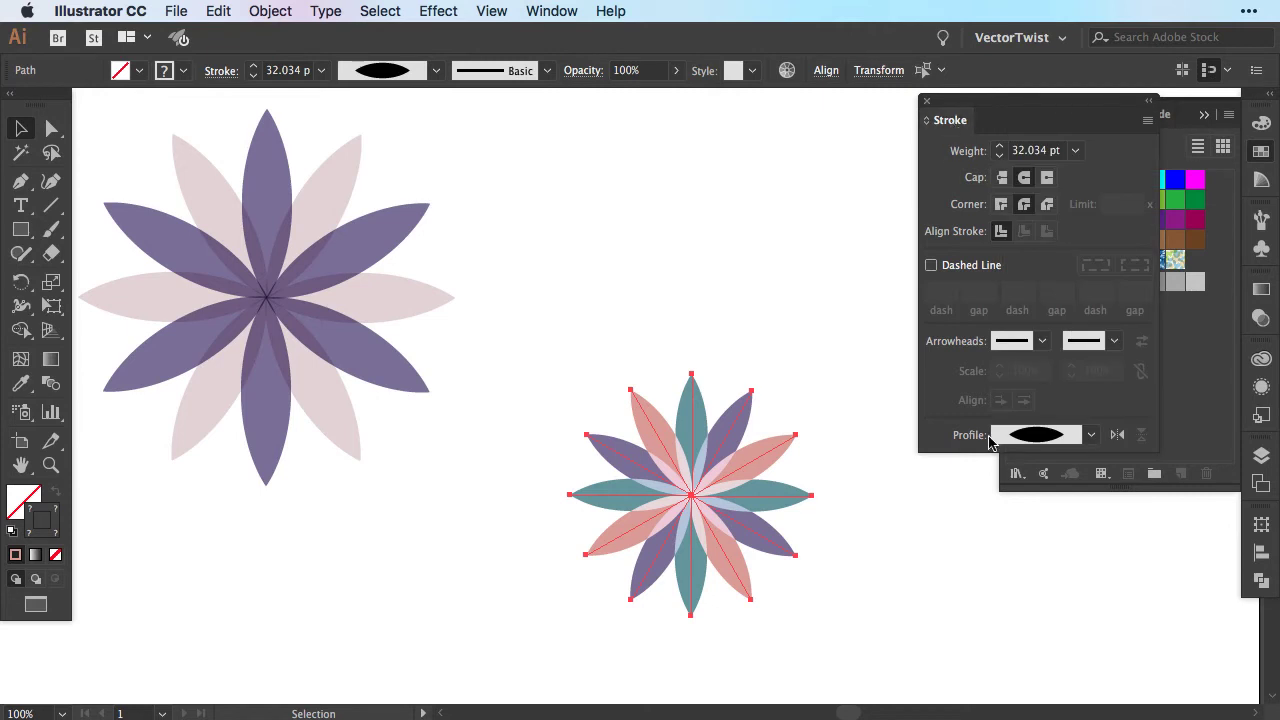
# - Apply the tapered triangular width profile to the smaller flower's petals
pyautogui.click(1090, 434)
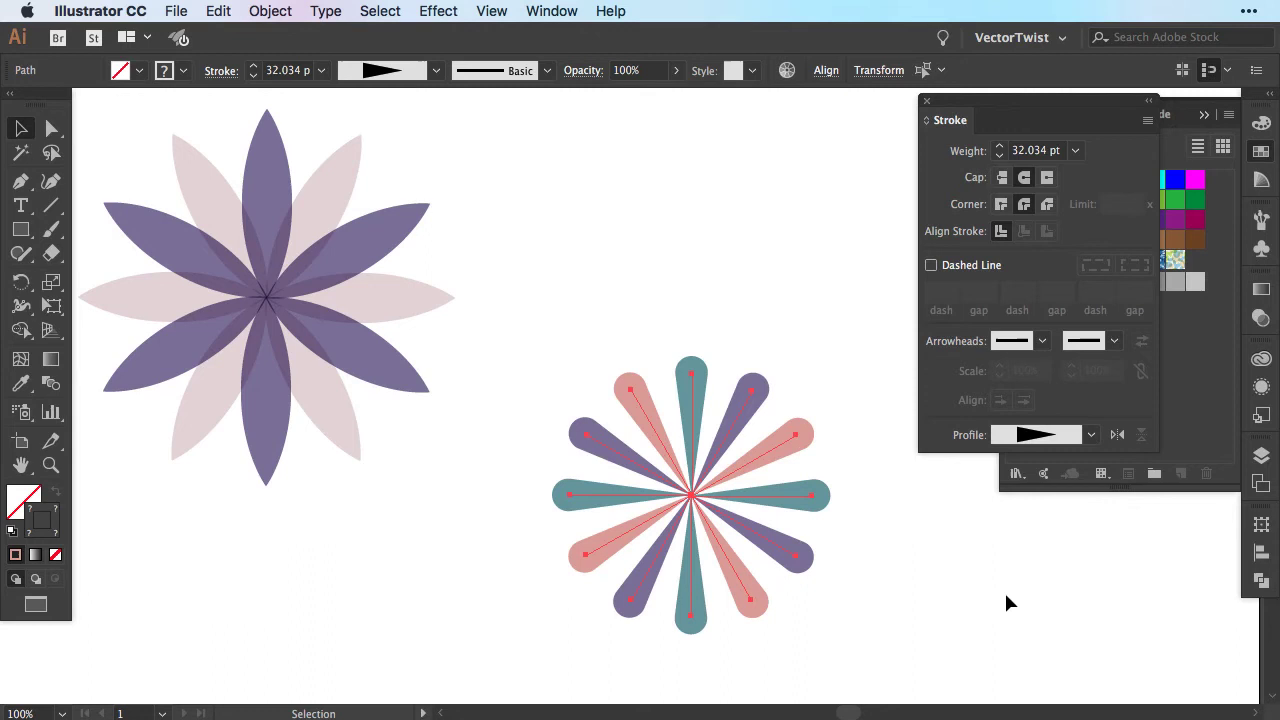
pyautogui.moveTo(792, 504)
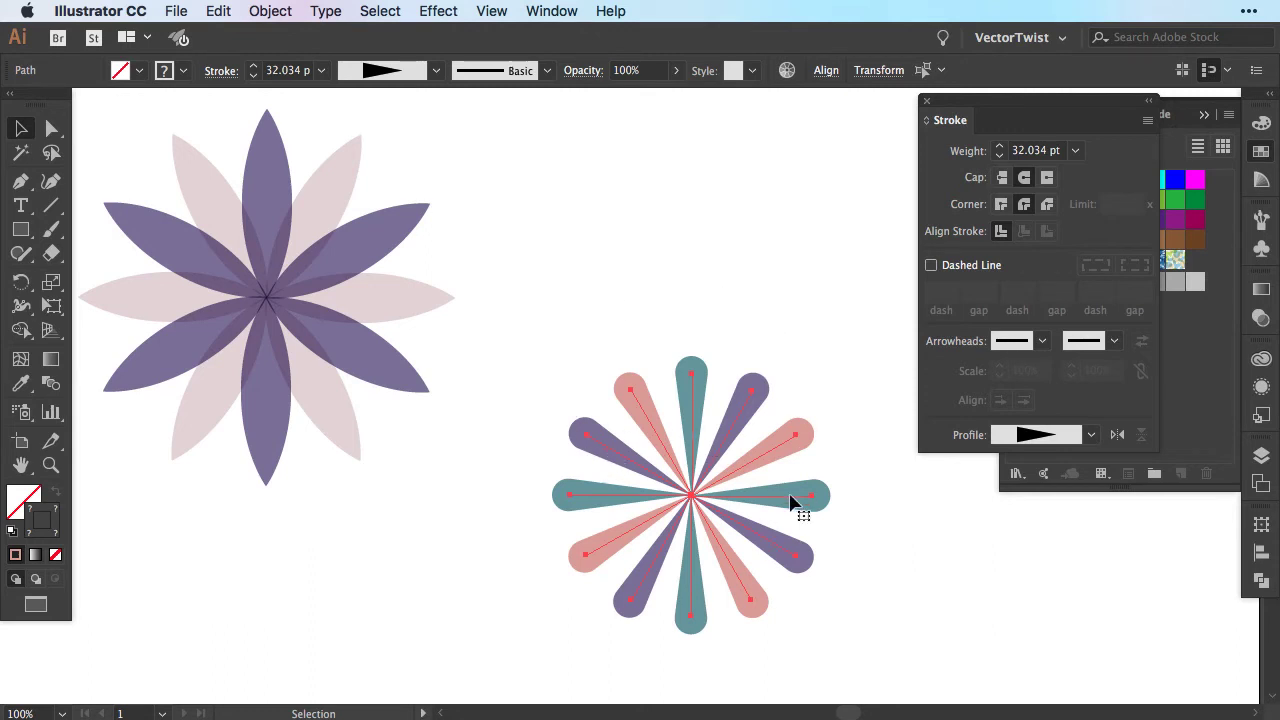
pyautogui.moveTo(822, 292)
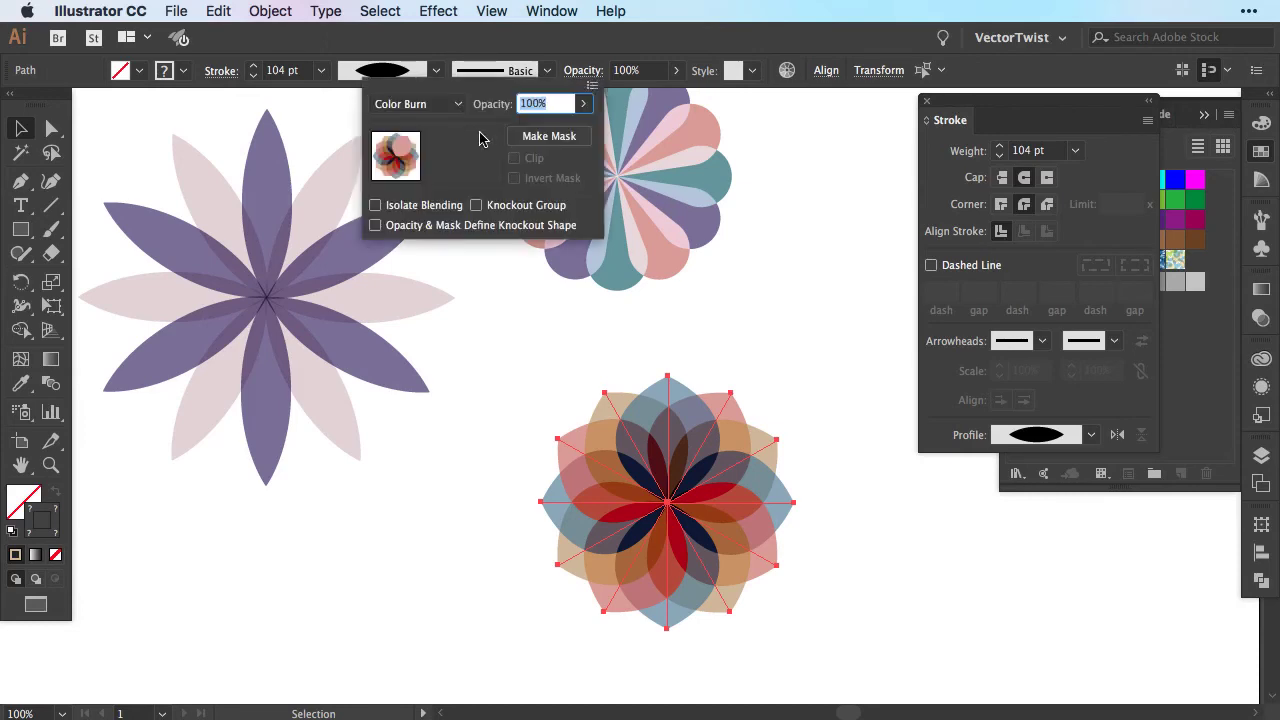
pyautogui.click(416, 104)
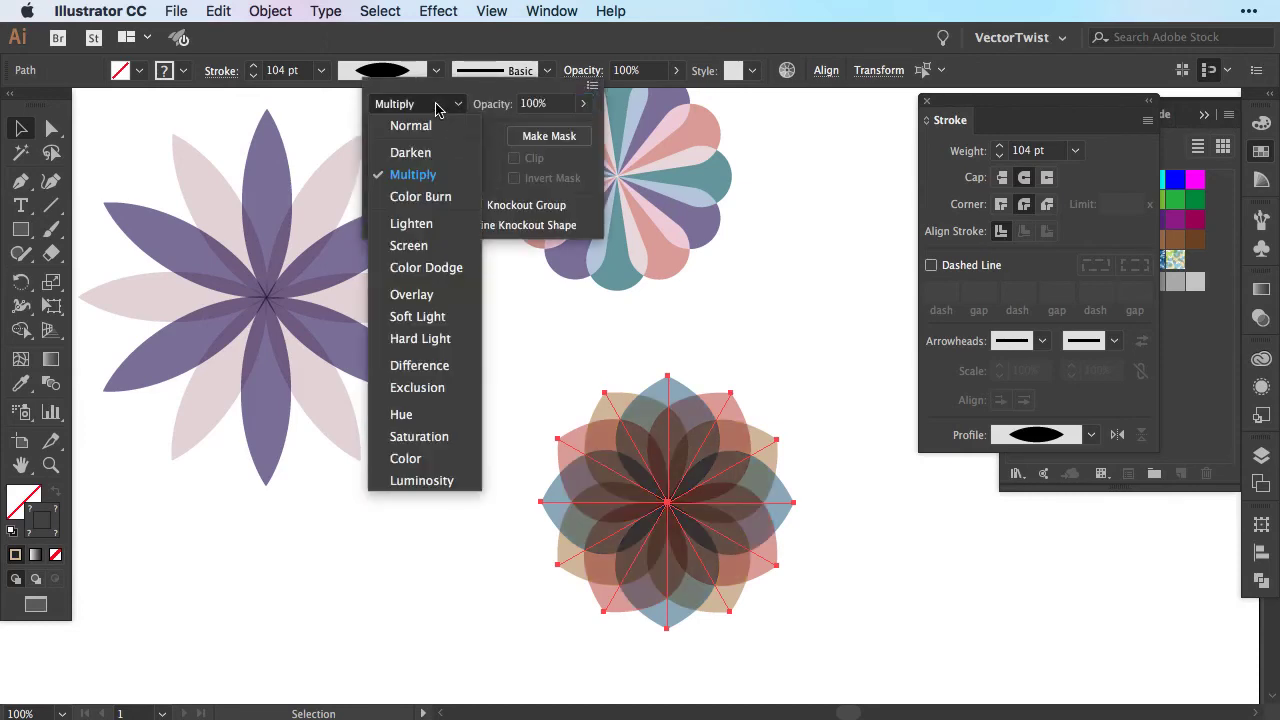
pyautogui.click(408, 244)
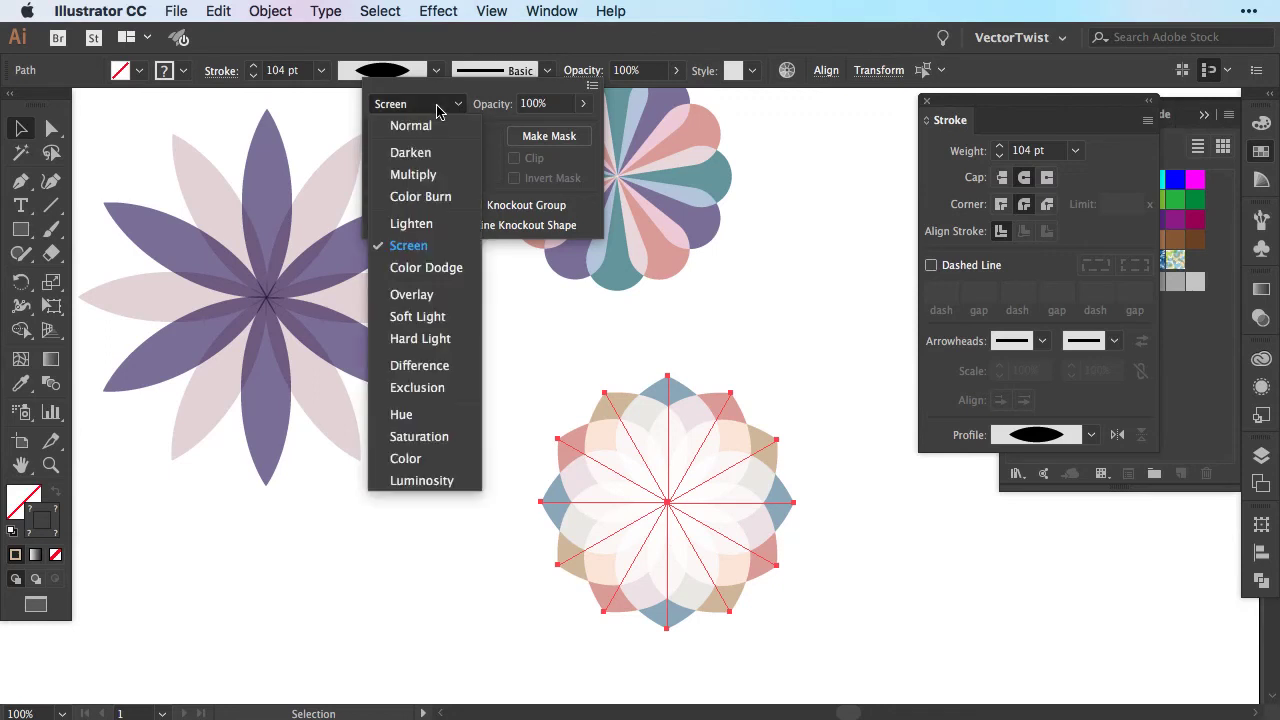
pyautogui.click(412, 294)
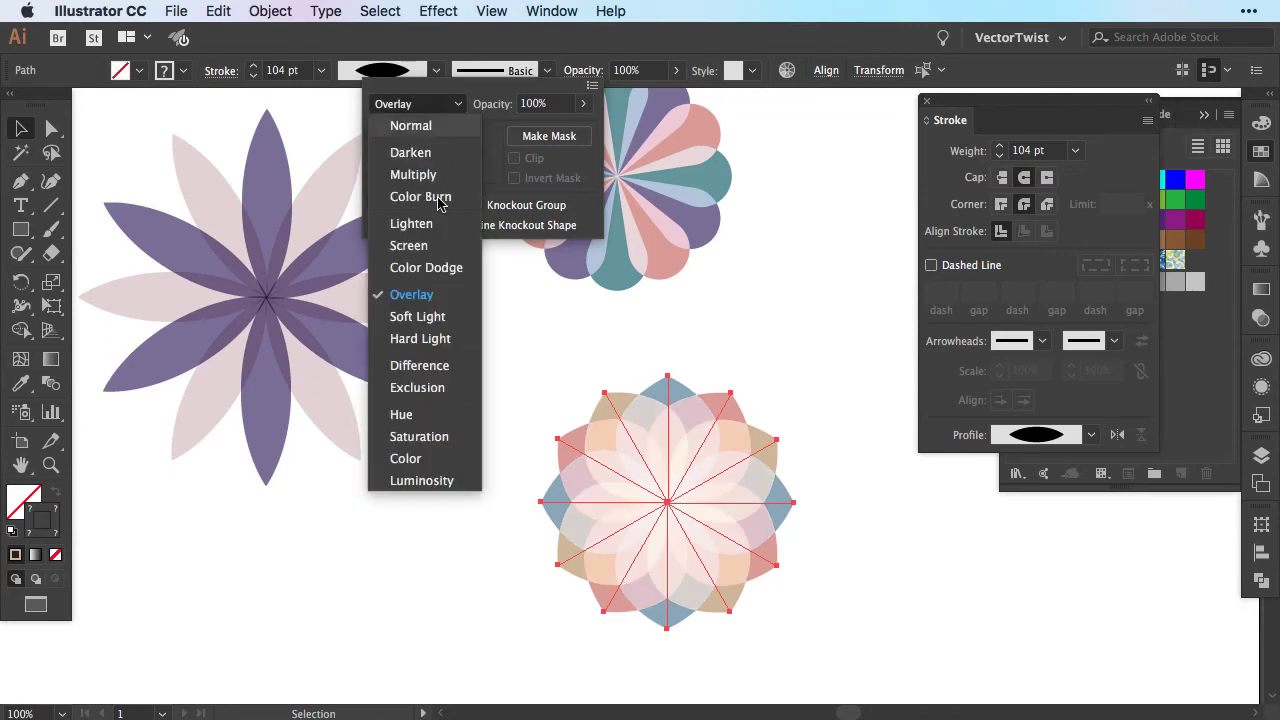
pyautogui.click(416, 316)
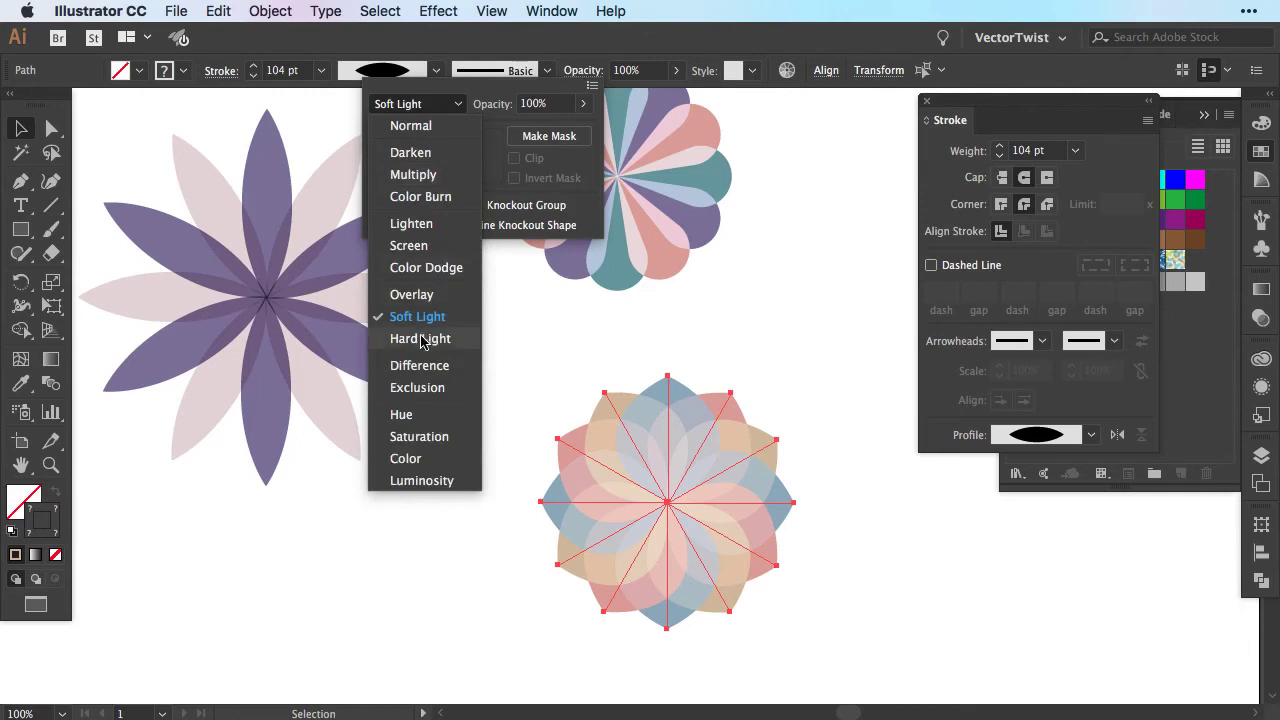
pyautogui.click(420, 338)
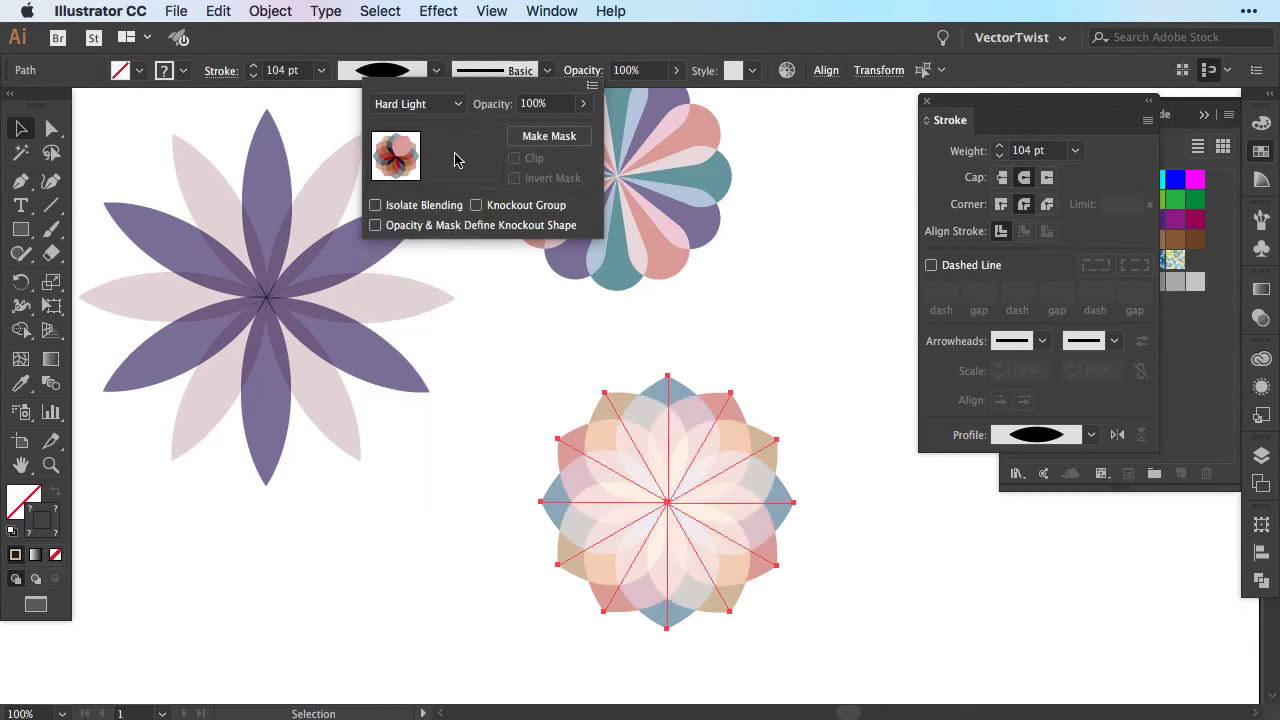
pyautogui.click(416, 104)
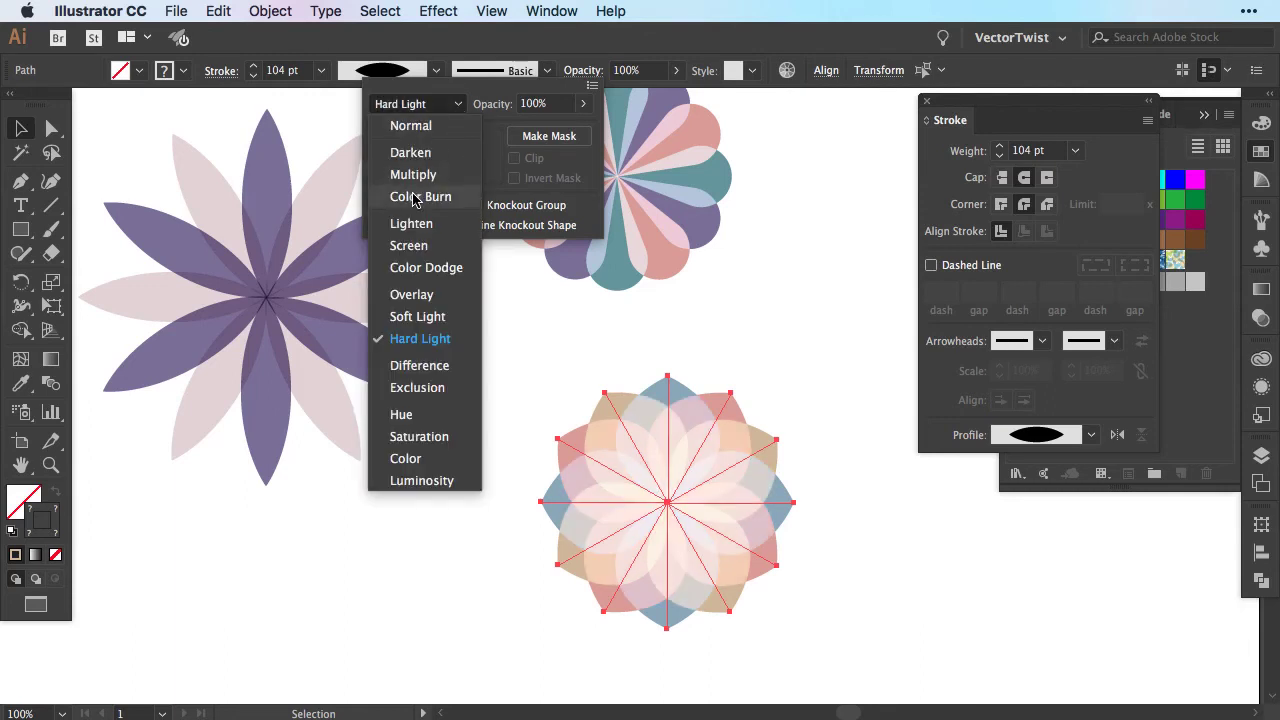
pyautogui.click(420, 196)
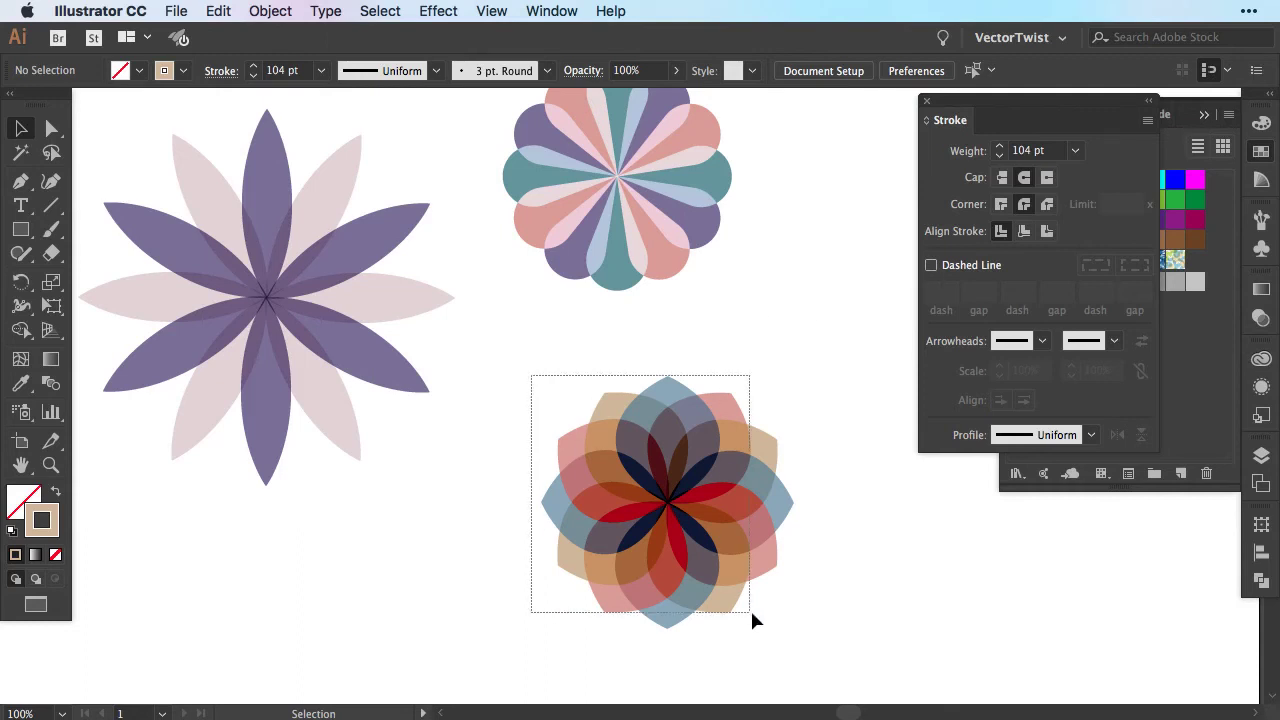
# - Move the blended flower right and recolour some petals of the small copy mustard yellow
pyautogui.moveTo(668, 496); pyautogui.dragTo(870, 300)
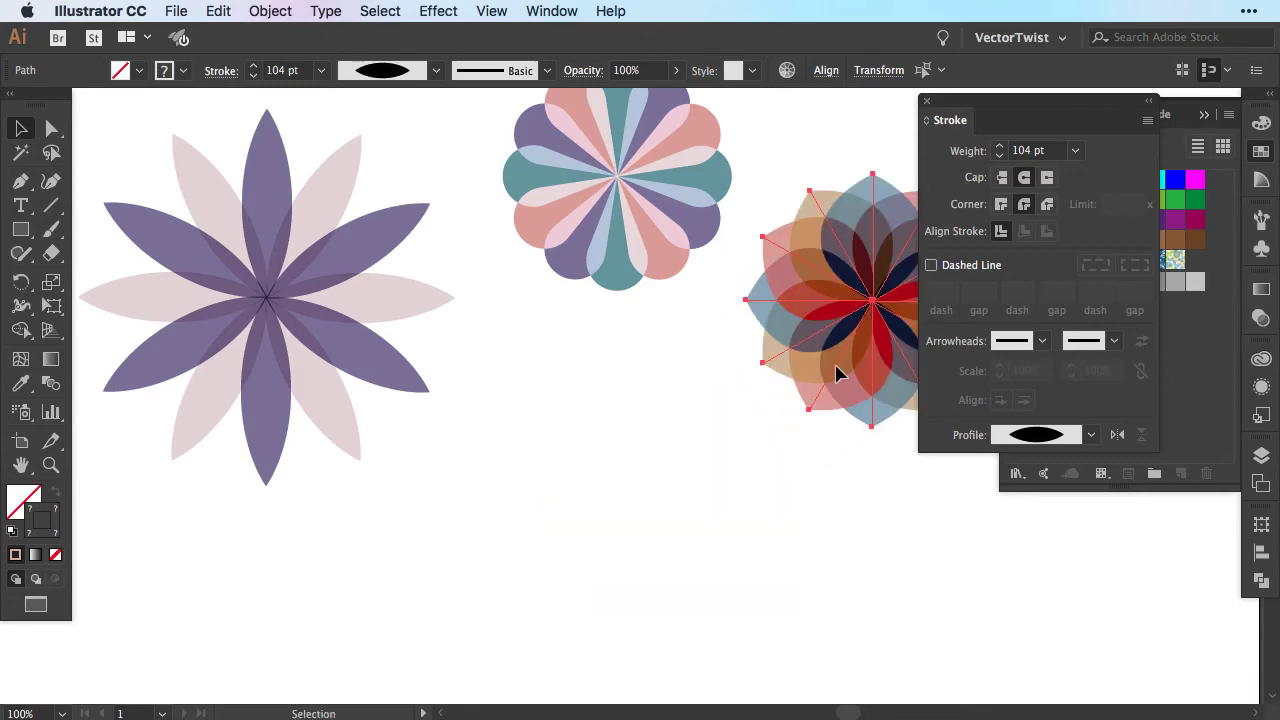
pyautogui.click(518, 412)
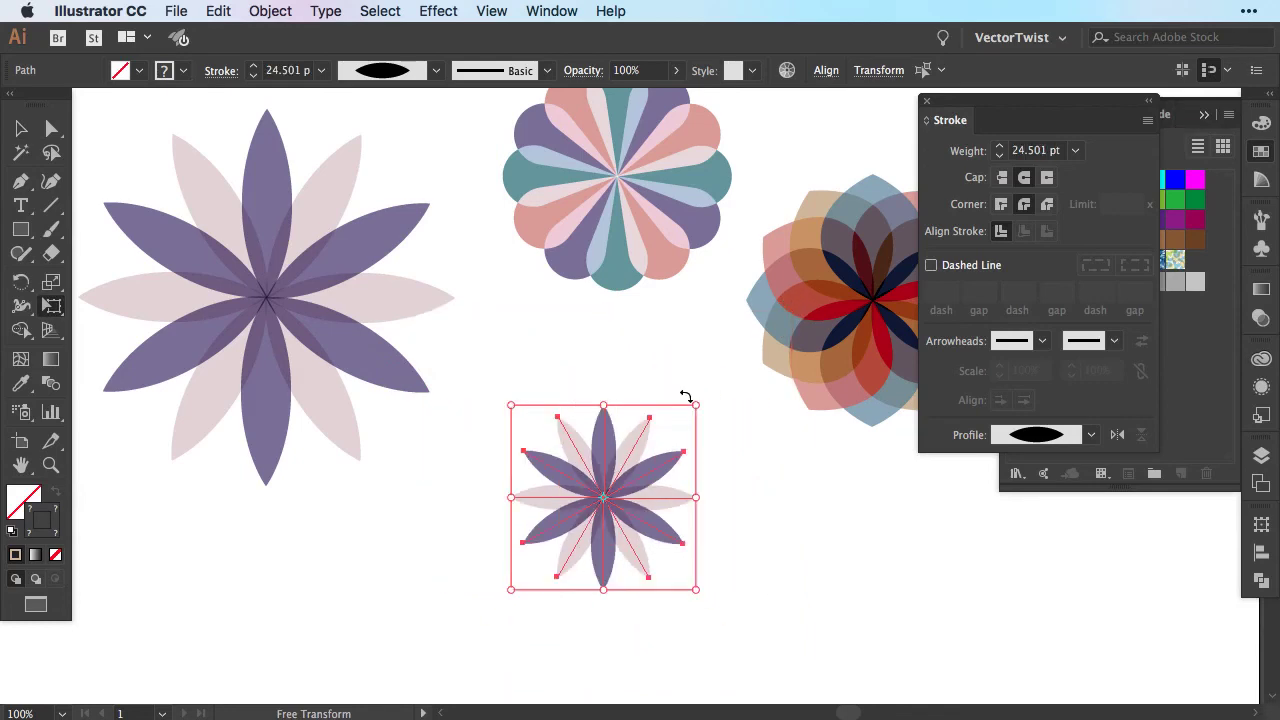
pyautogui.click(650, 400)
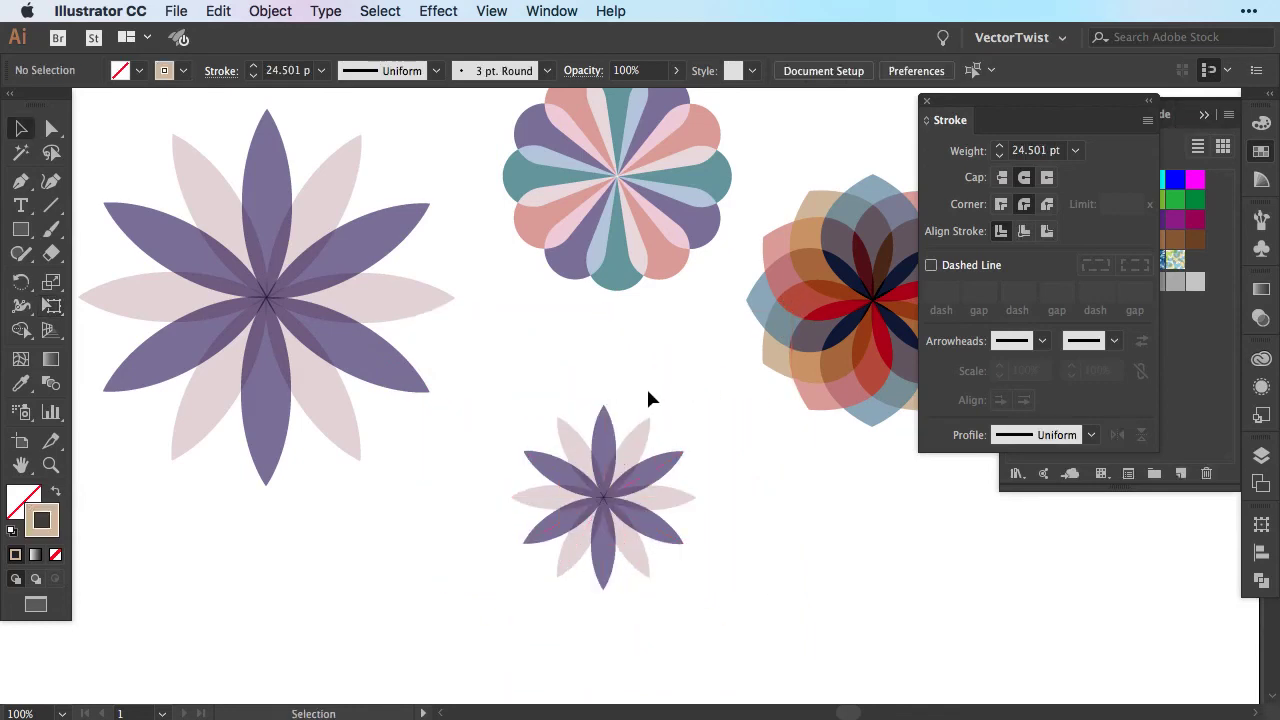
pyautogui.click(1068, 112)
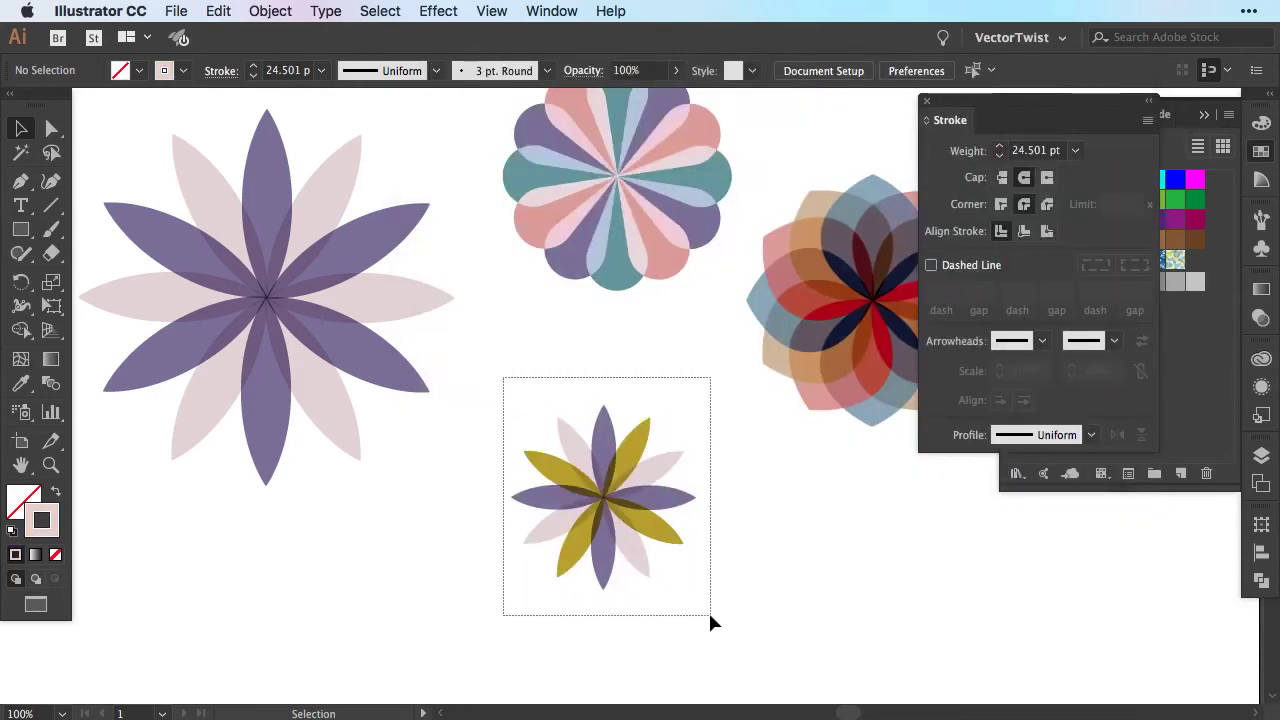
pyautogui.click(604, 496)
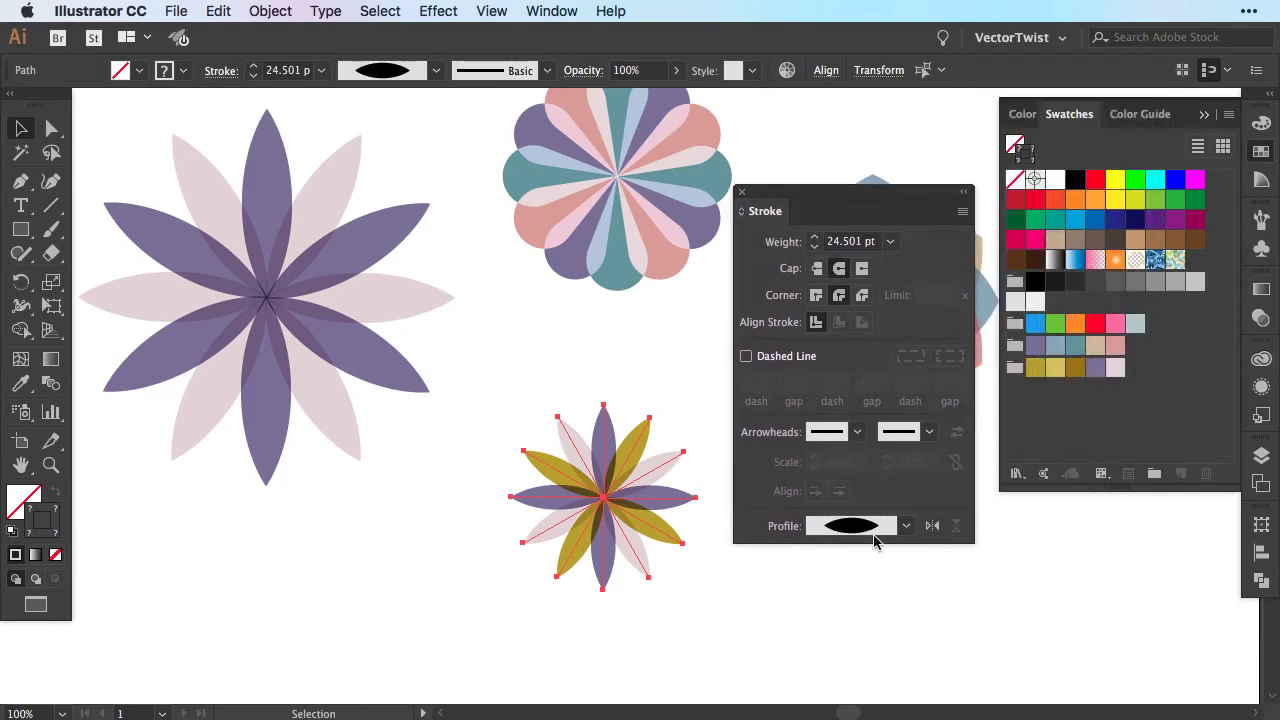
pyautogui.moveTo(812, 370)
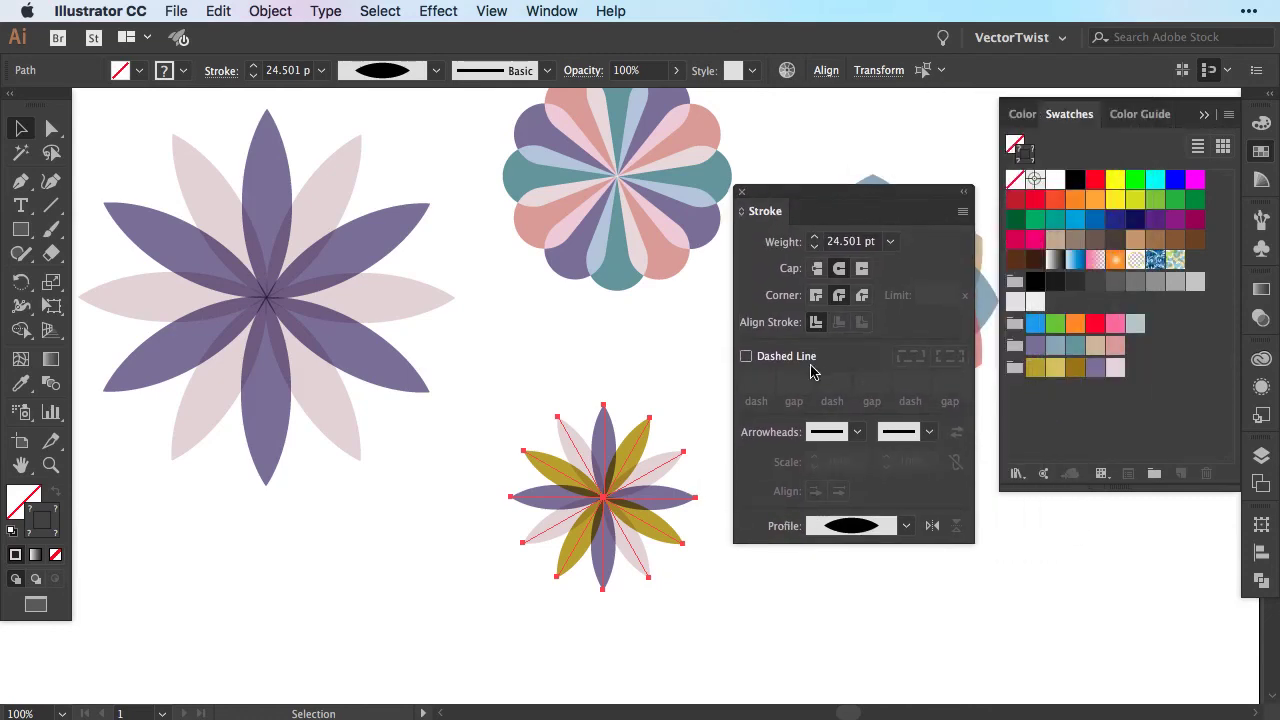
# - Enable Dashed Line on the small flower's petals with a 30 pt dash and 30 pt gap
pyautogui.click(744, 356)
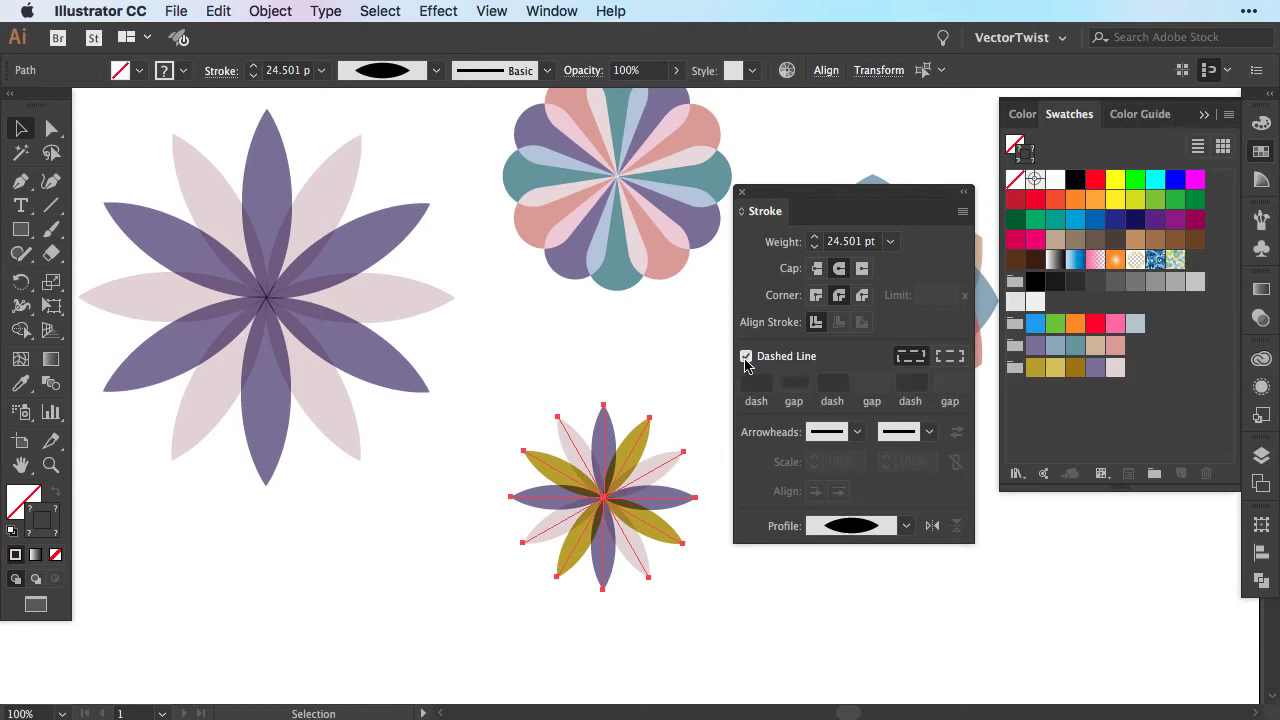
pyautogui.click(746, 356)
pyautogui.write('3')
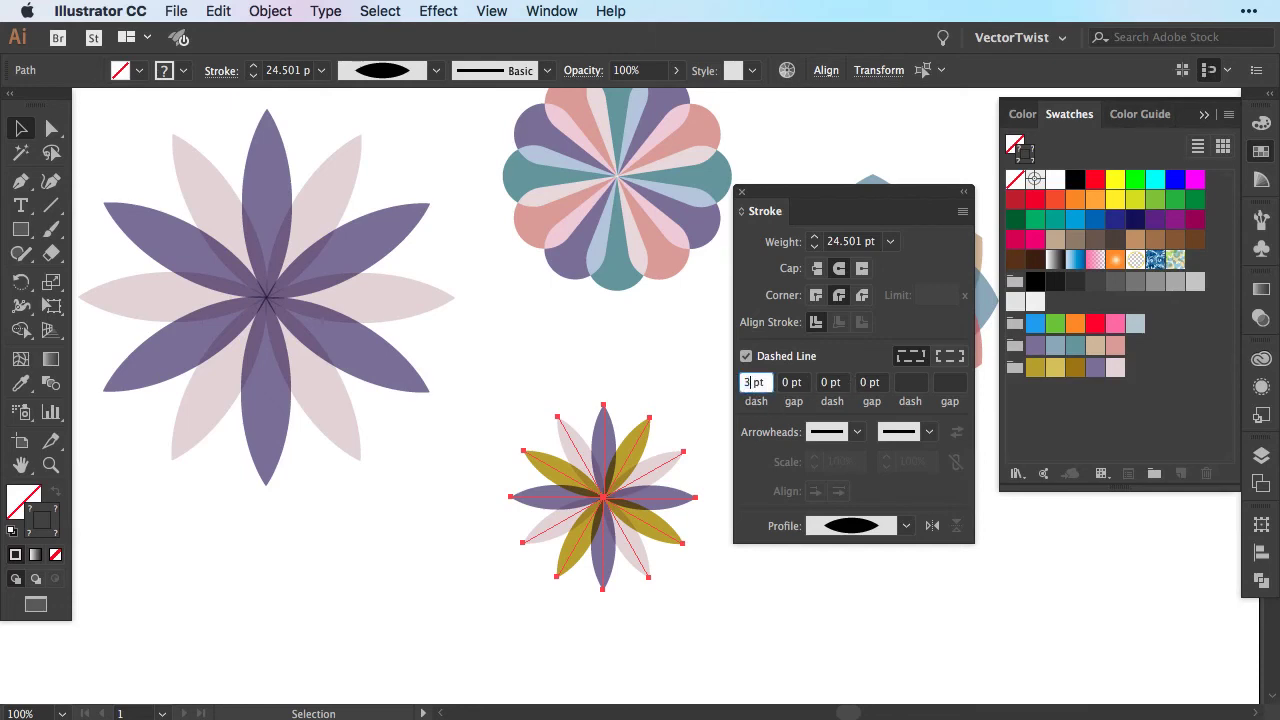
pyautogui.click(792, 382)
pyautogui.write('30')
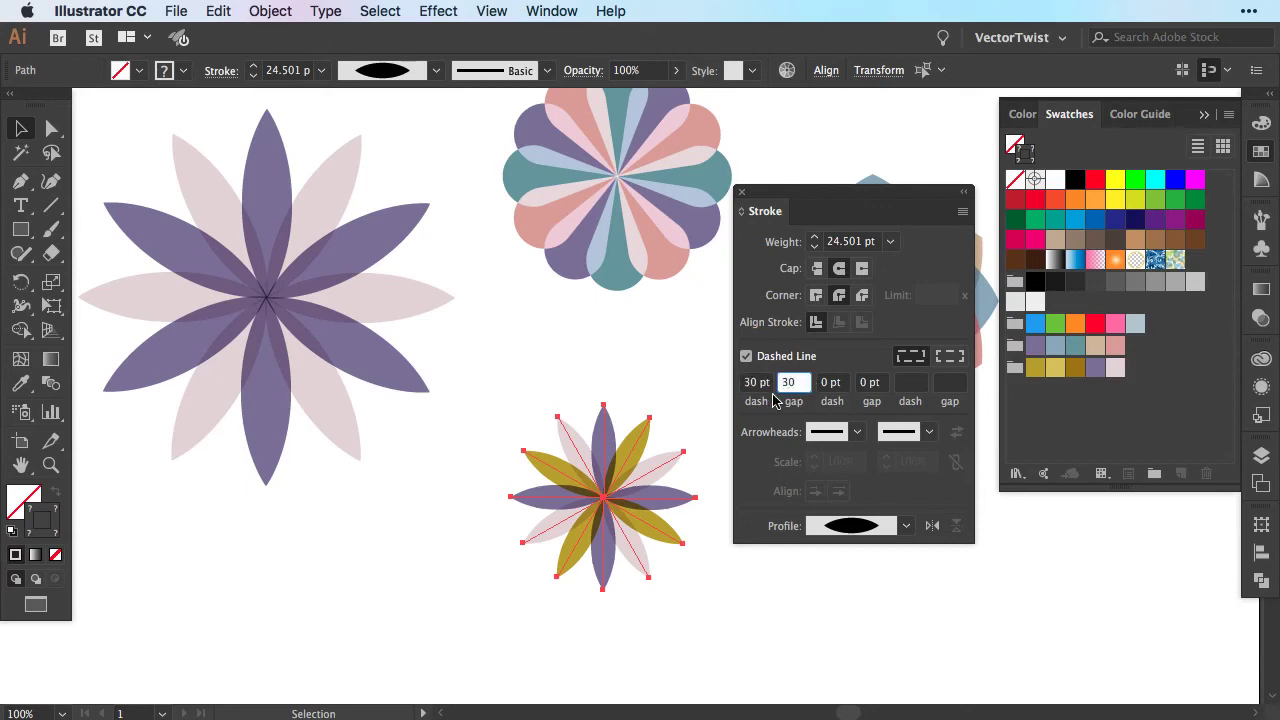
pyautogui.click(756, 382)
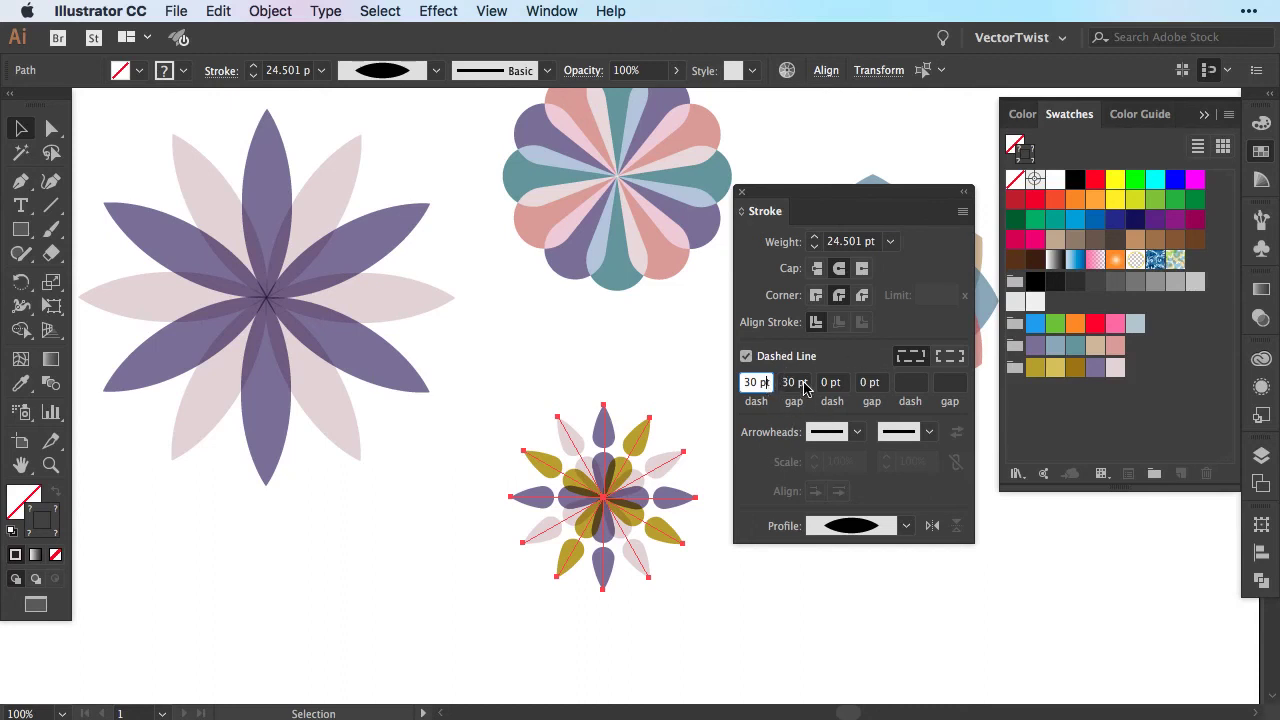
pyautogui.click(792, 382)
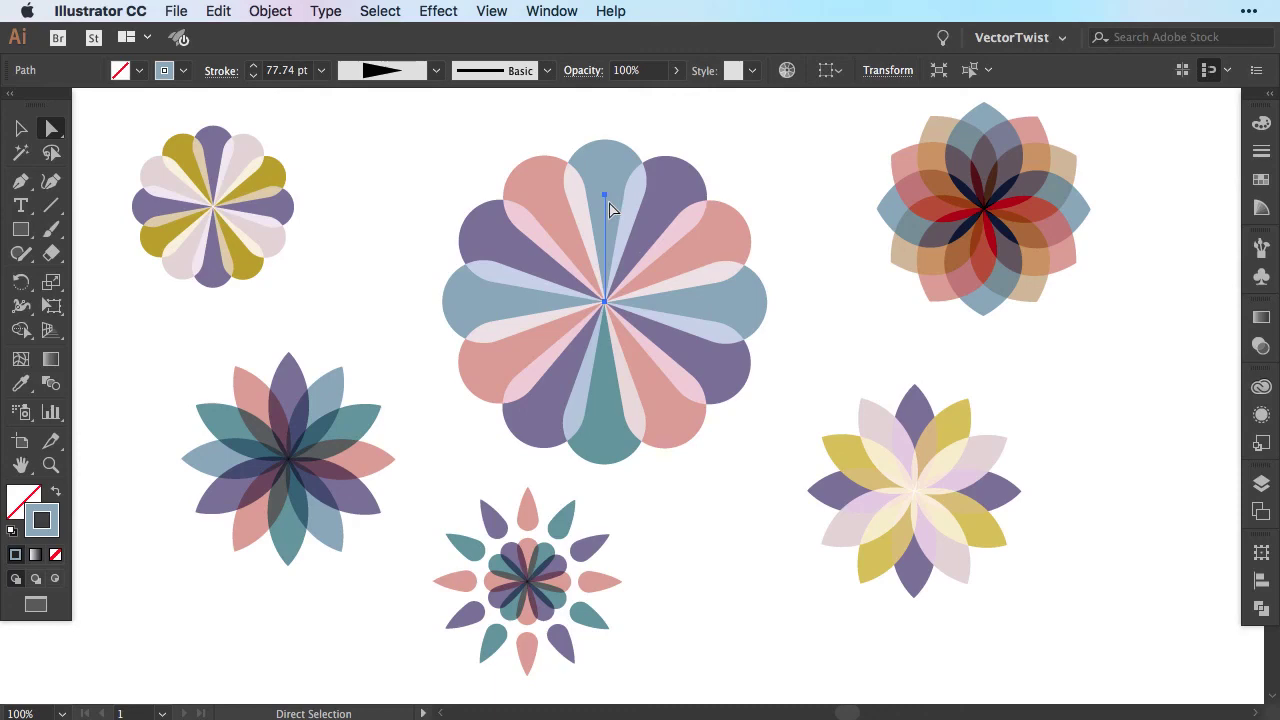
pyautogui.moveTo(1268, 210)
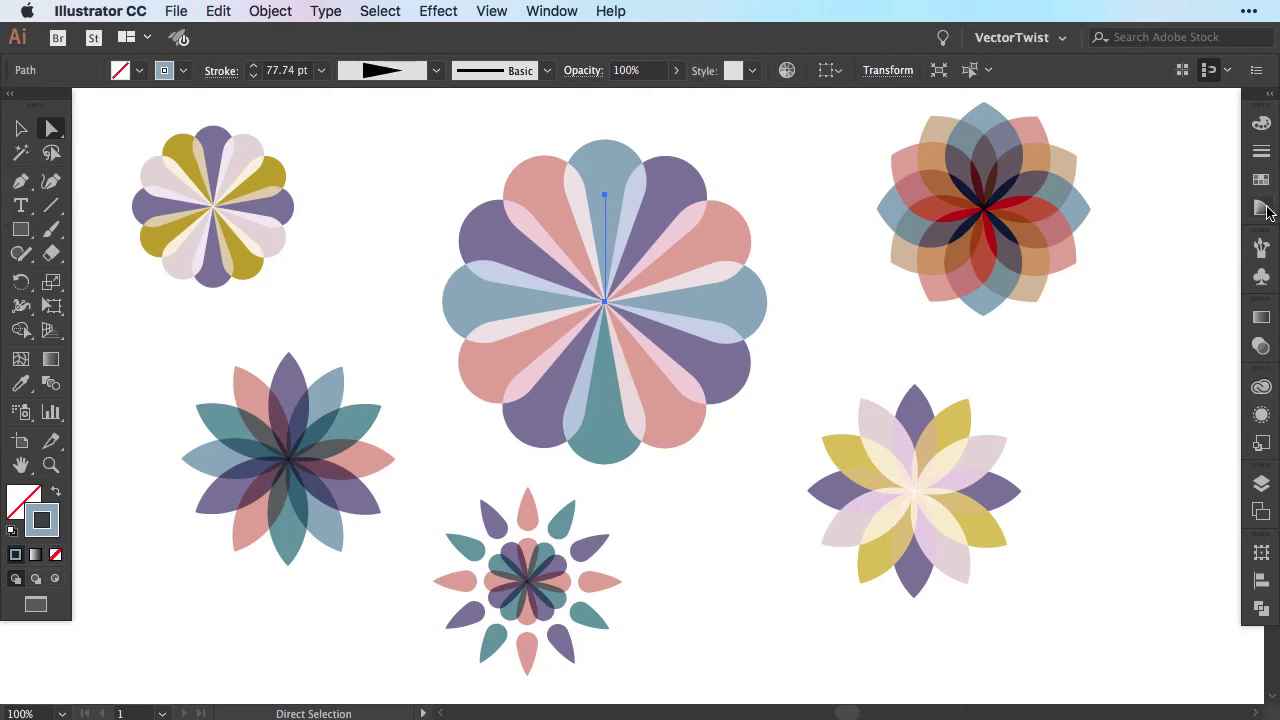